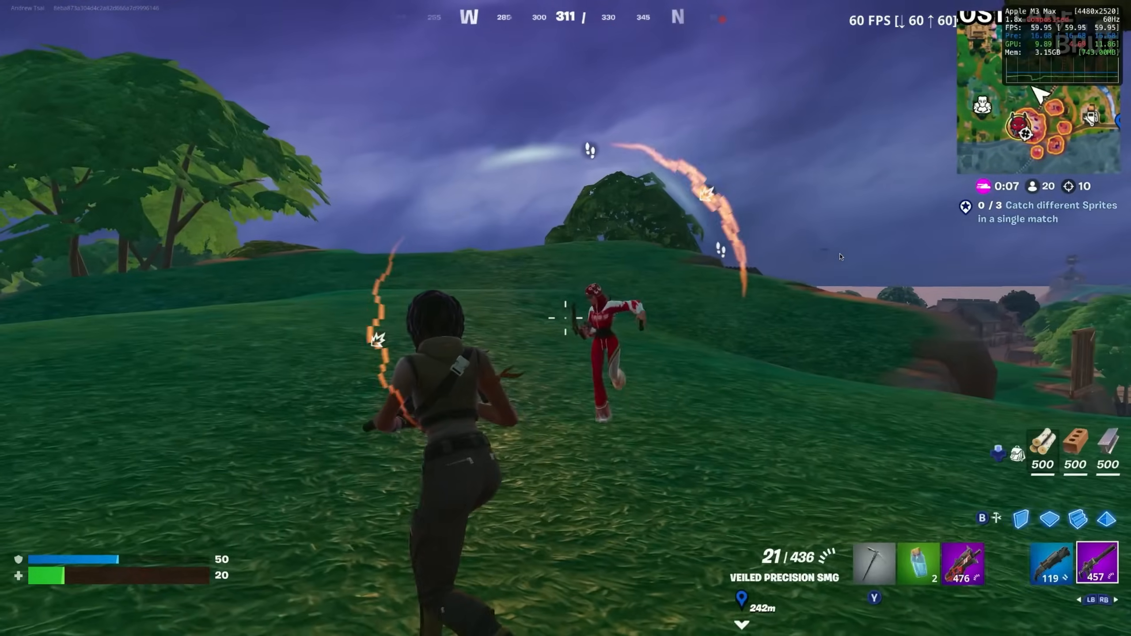
Shoot at the red opponent during the Fortnite match
click(565, 318)
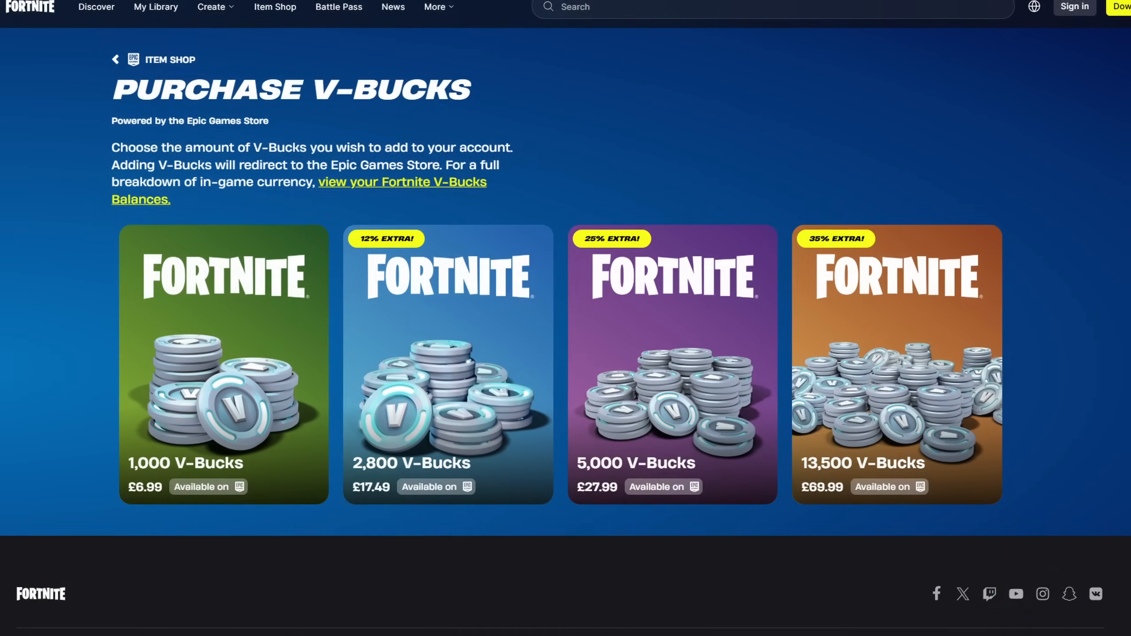
Scroll through the V-Bucks bundles on the Purchase V-Bucks page
scroll(down, 3)
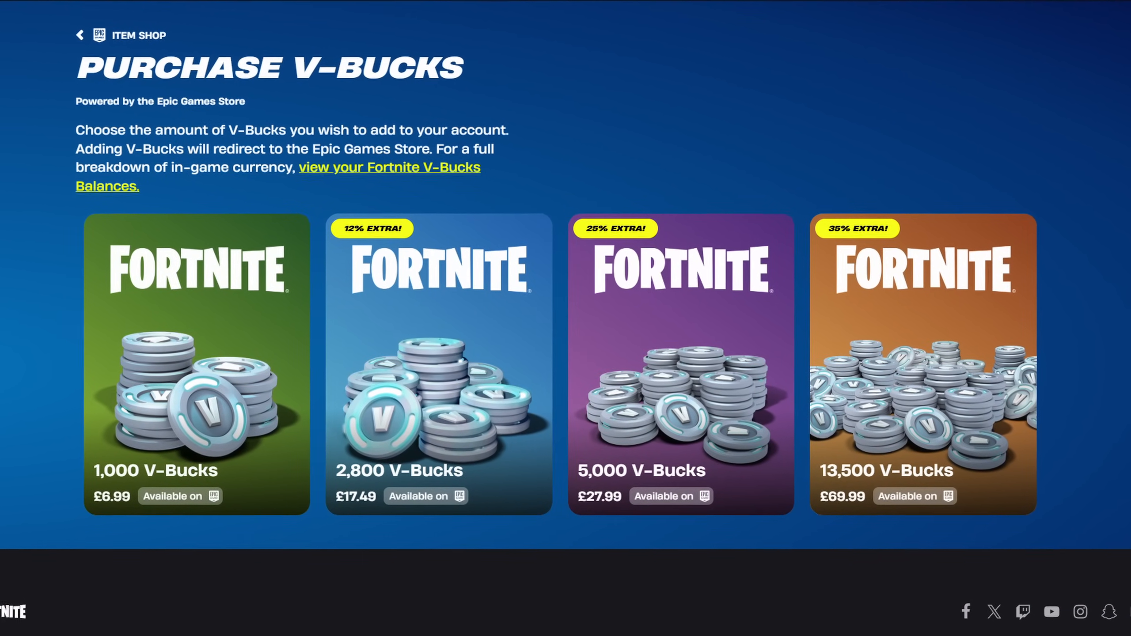
scroll(up, 3)
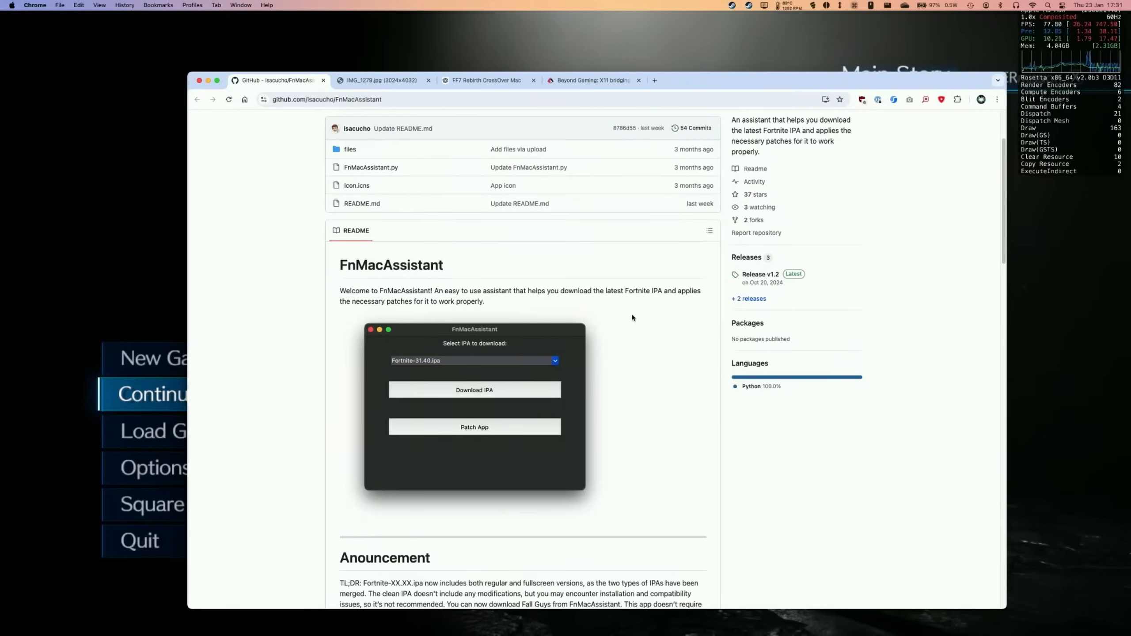
mouse_move(630, 392)
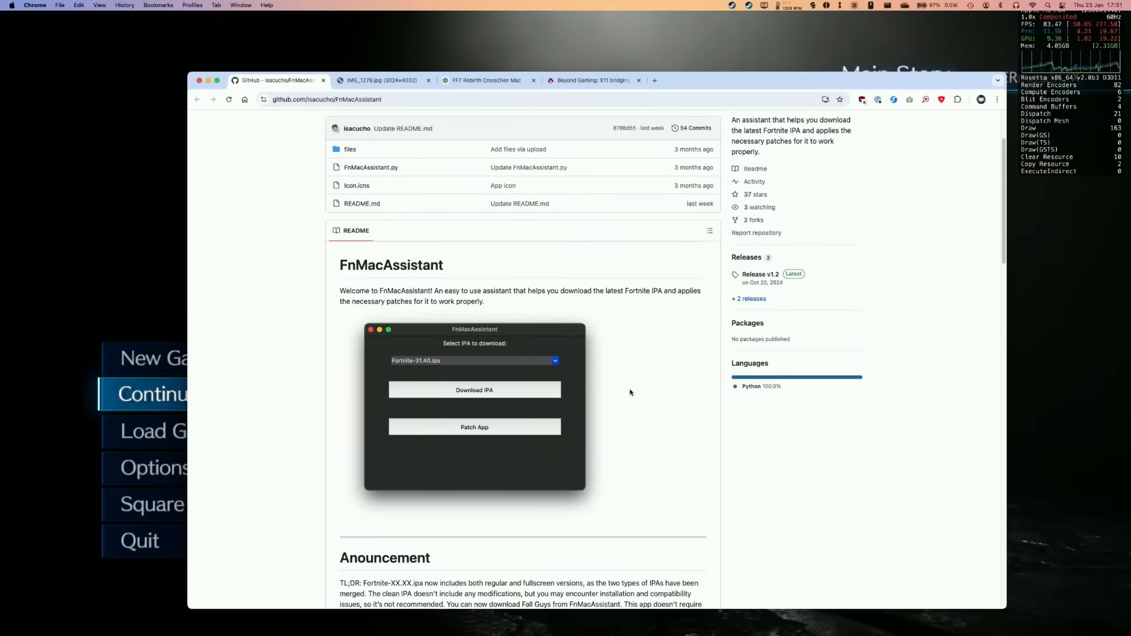
Download FnMacAssistant.zip from the v1.2 release page into Downloads
scroll(down, 3)
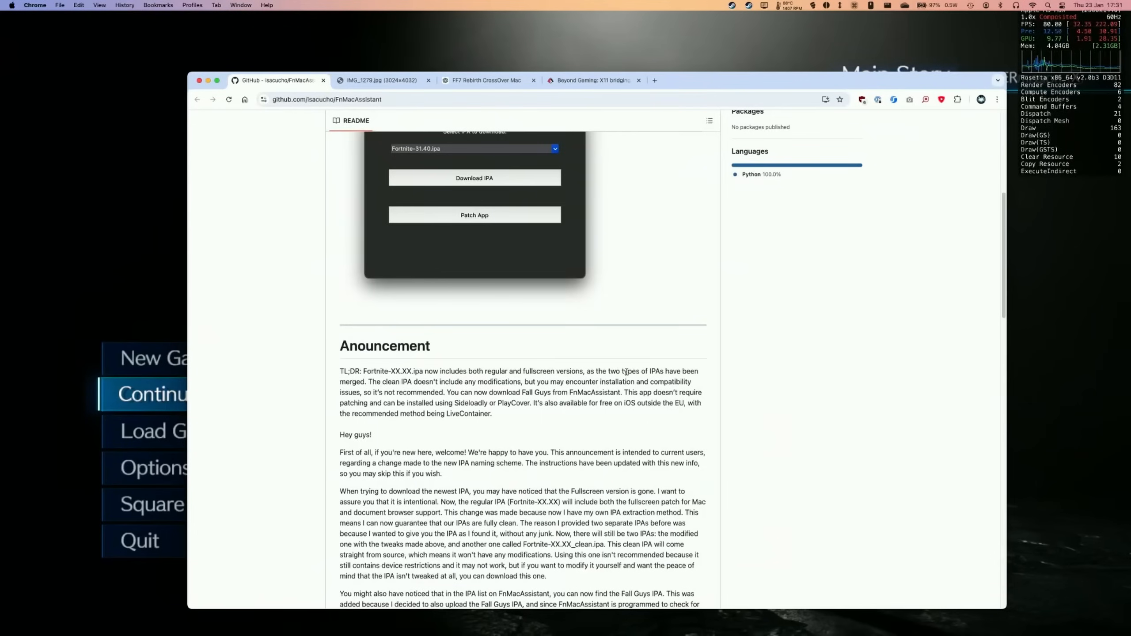
scroll(up, 3)
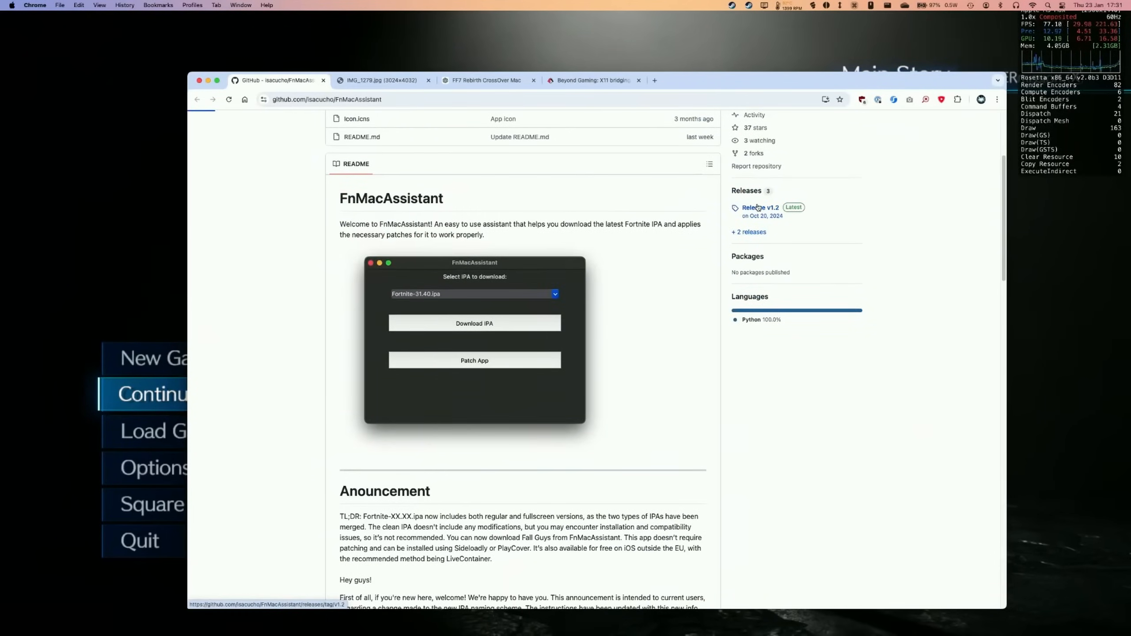
click(760, 208)
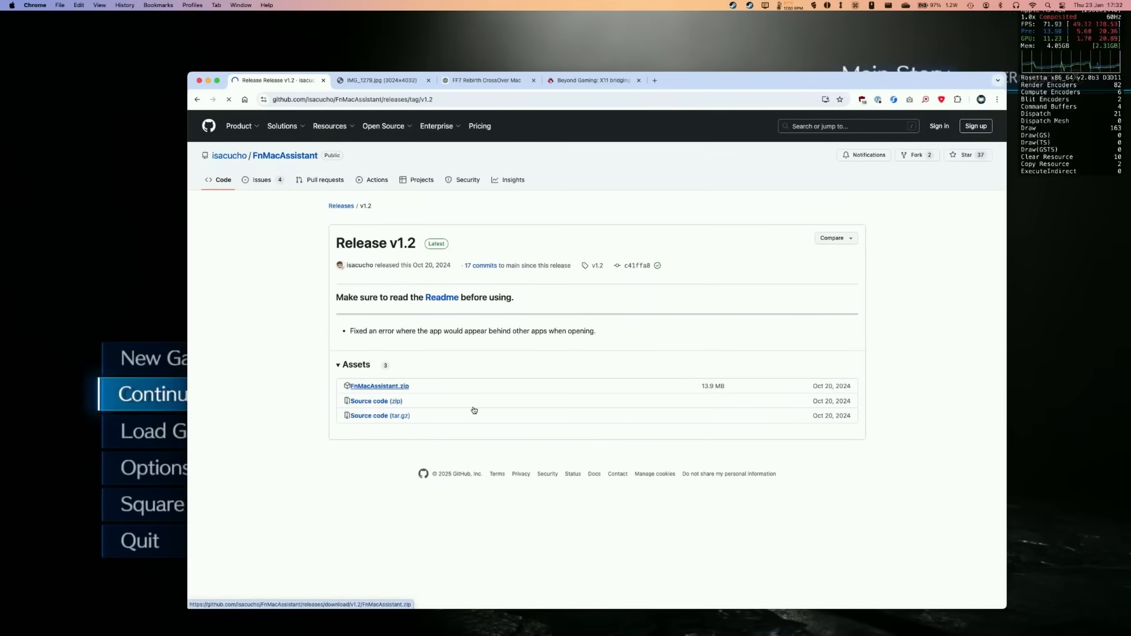
click(379, 386)
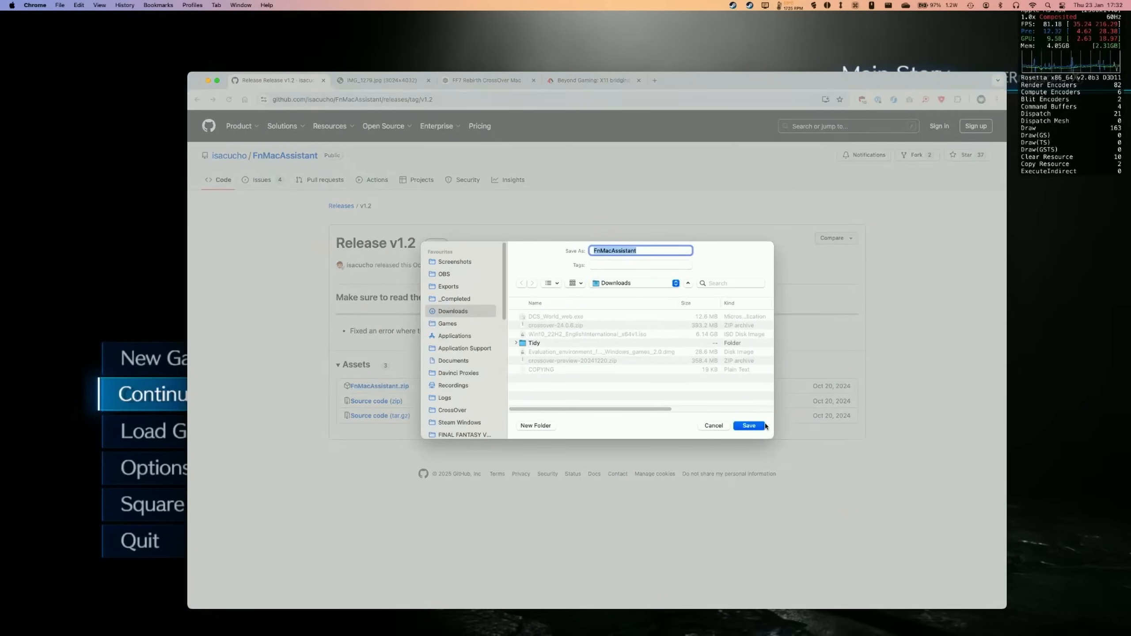
click(749, 426)
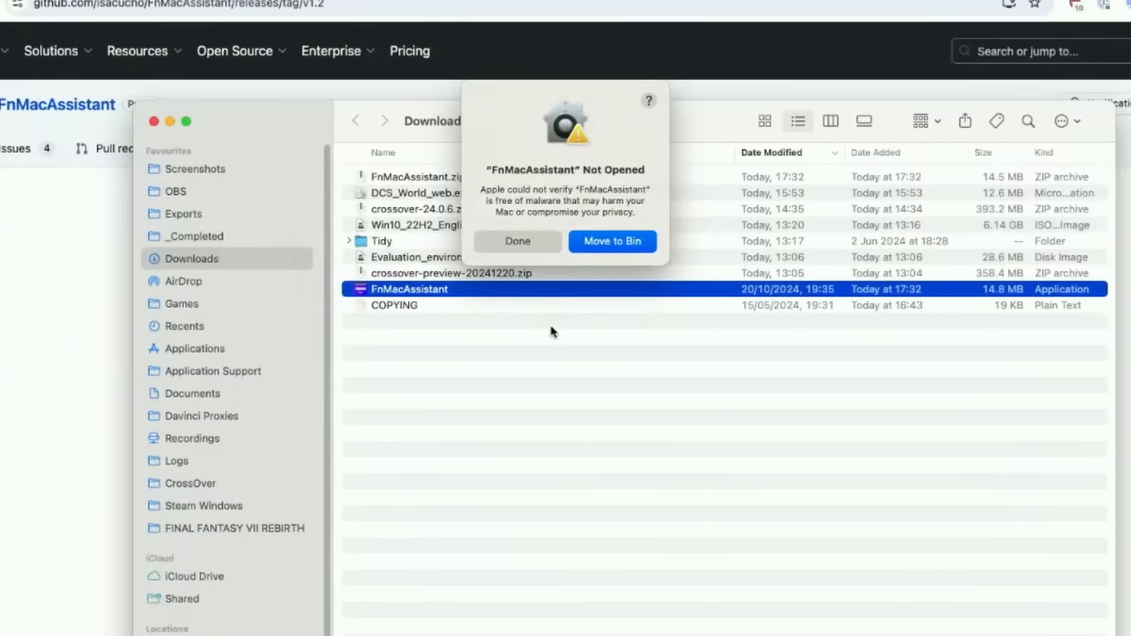
Dismiss the unverified-app warning and allow FnMacAssistant in Privacy & Security
click(517, 241)
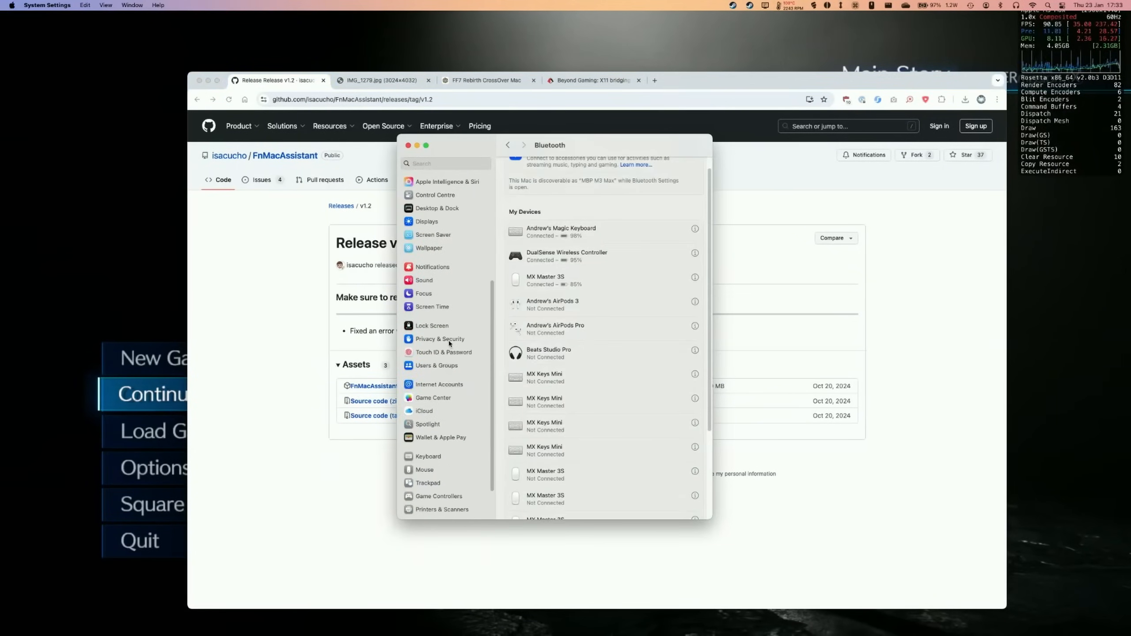
click(440, 340)
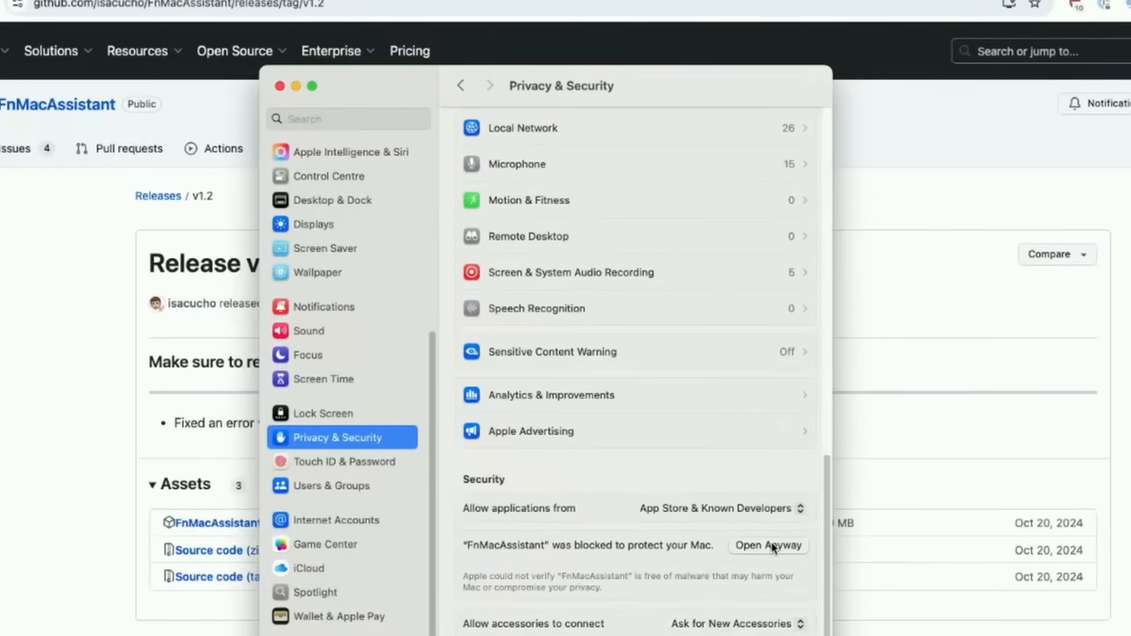
mouse_move(573, 273)
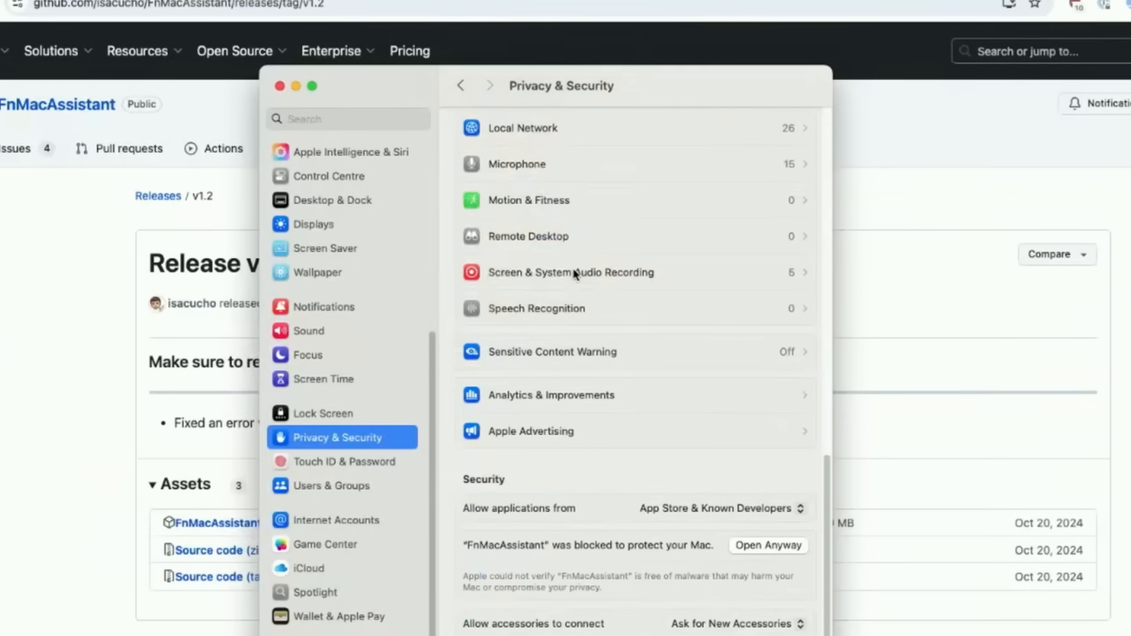
click(768, 545)
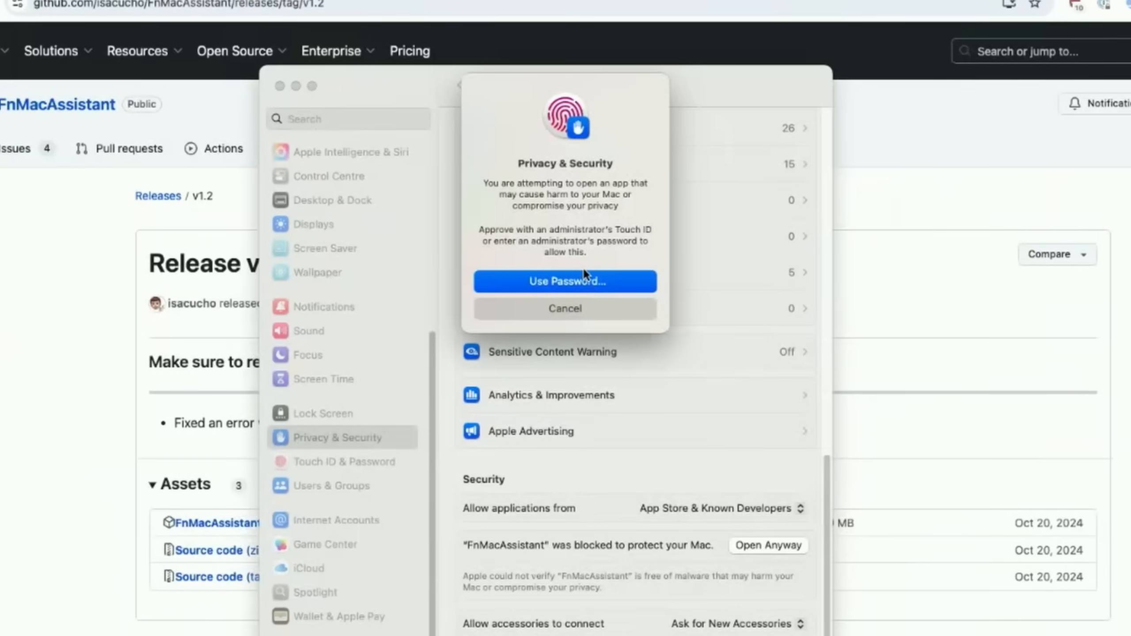
click(564, 308)
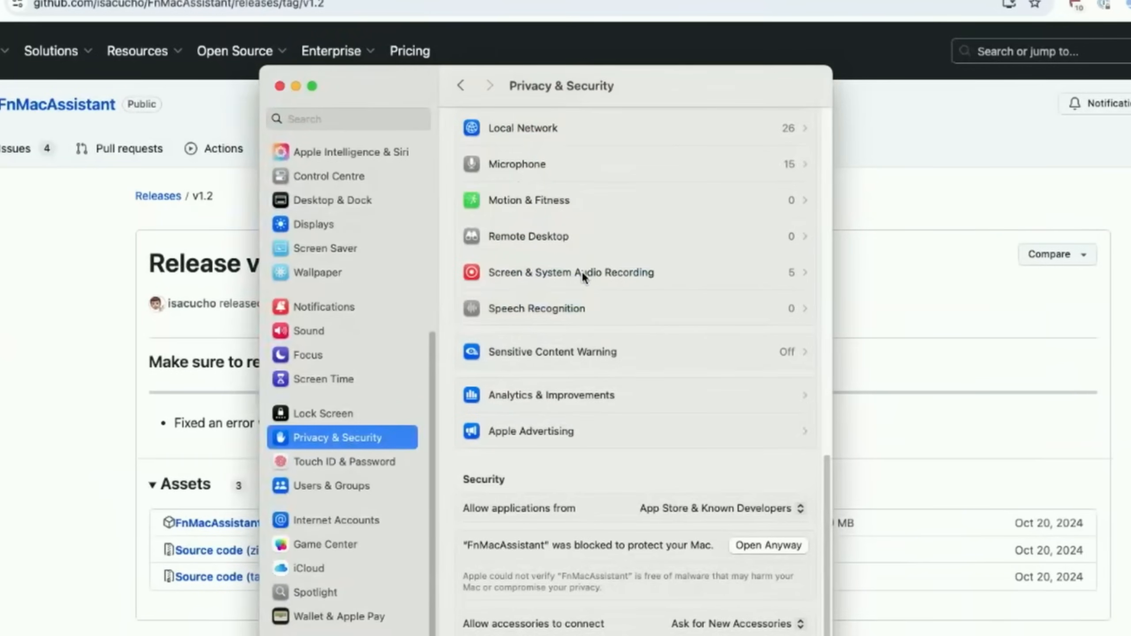
mouse_move(778, 536)
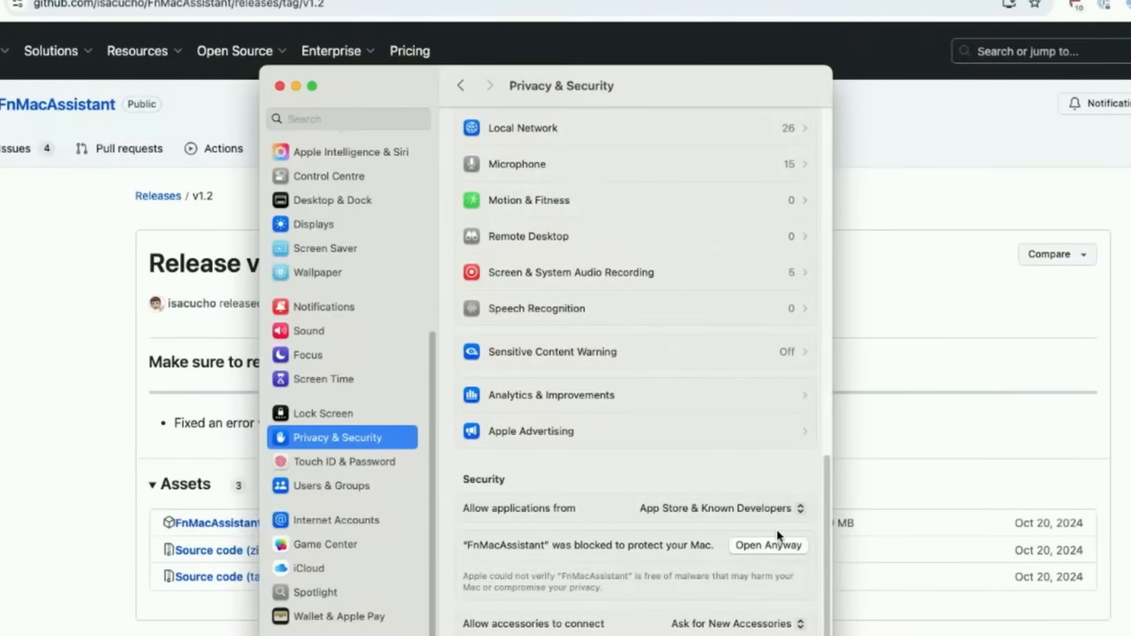
Approve opening FnMacAssistant with the administrator password
click(768, 545)
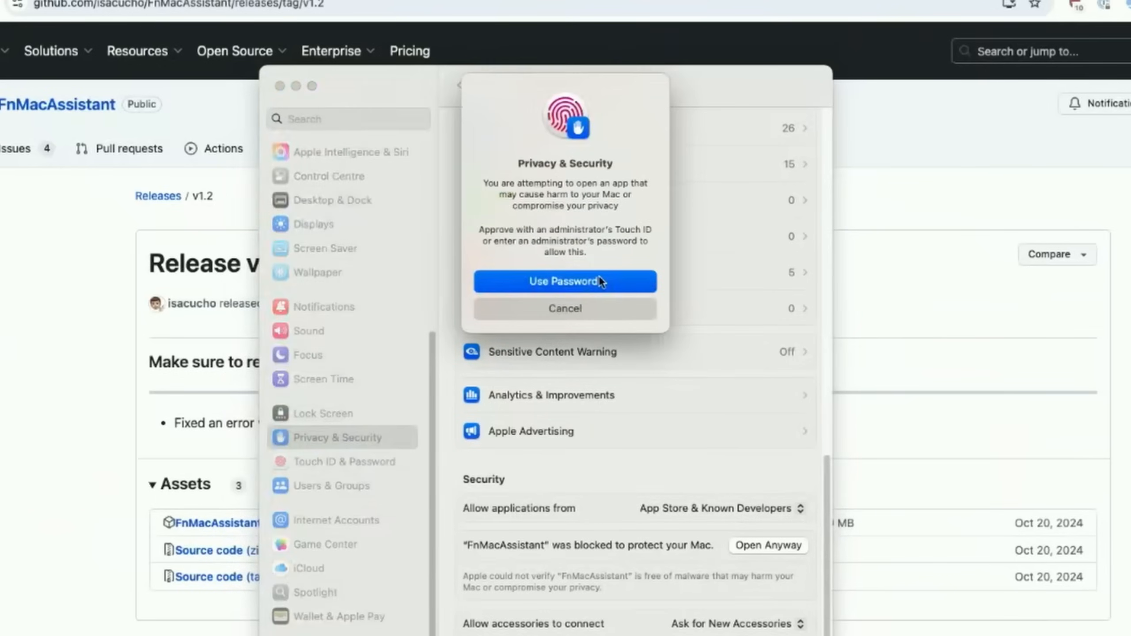
click(564, 281)
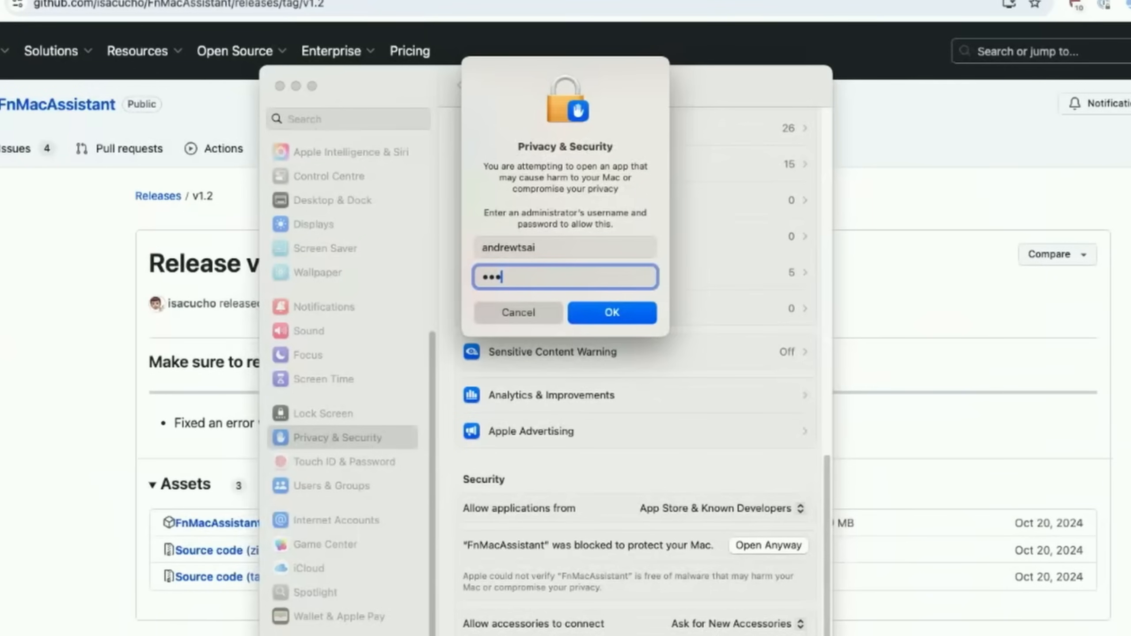
click(611, 312)
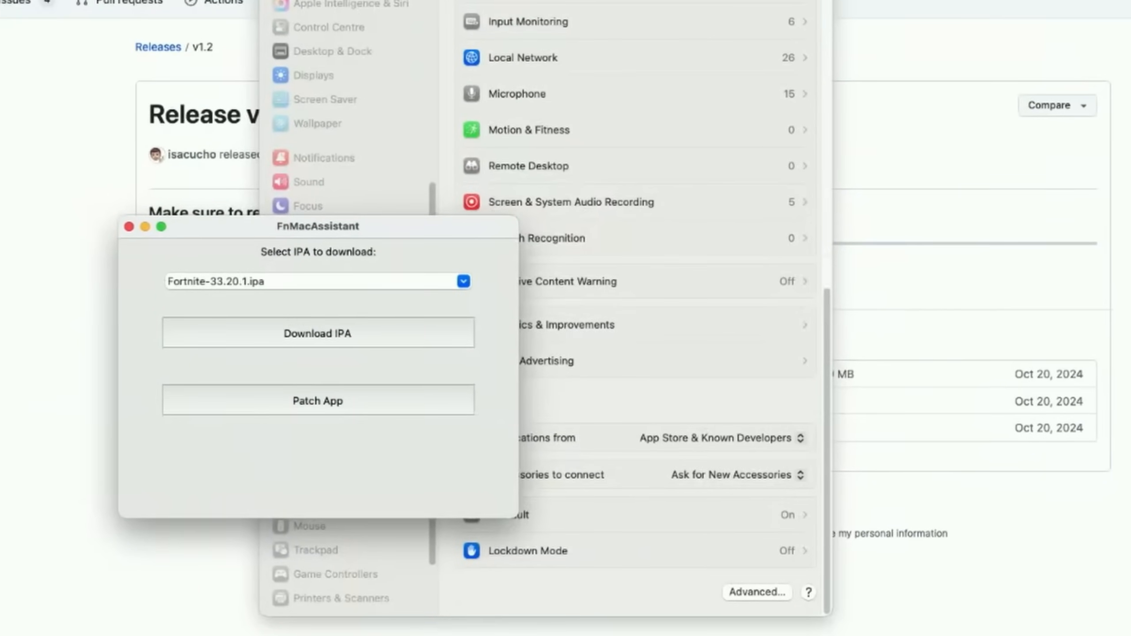
Download the Fortnite-33.20.1.ipa and acknowledge the download-complete alert
click(462, 281)
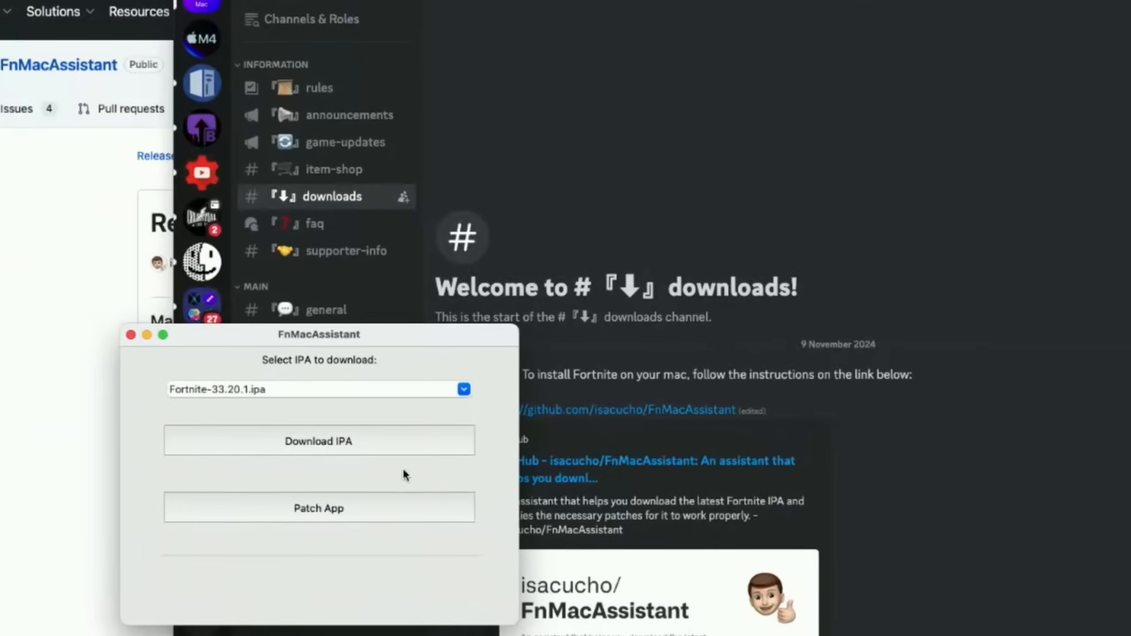
click(318, 441)
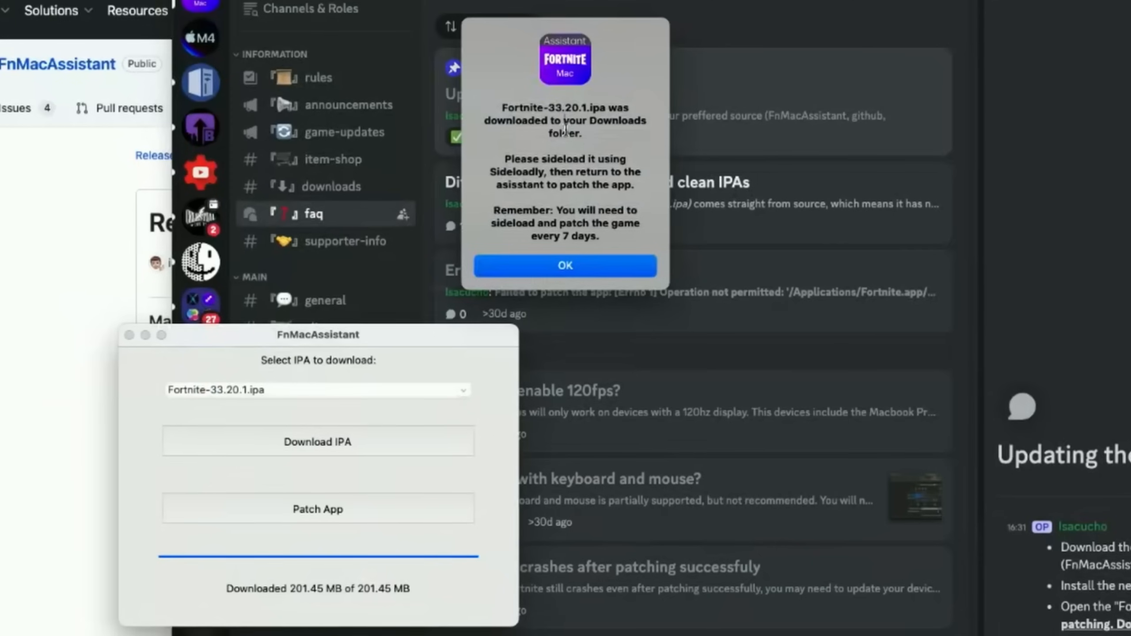
click(565, 265)
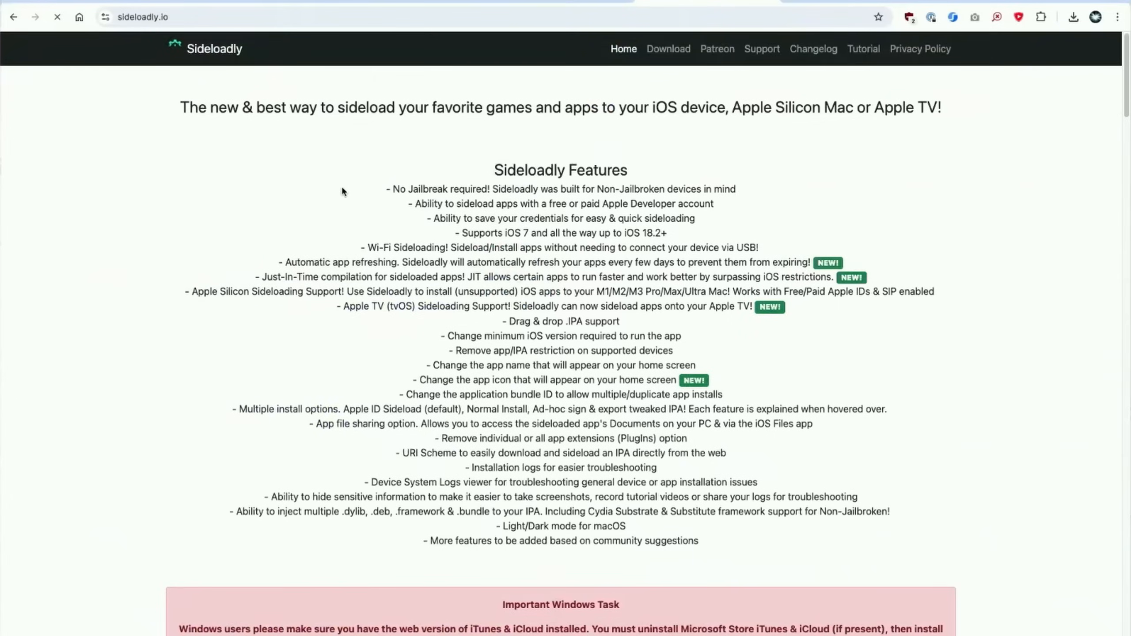
Download the macOS Sideloadly installer into Downloads
scroll(down, 3)
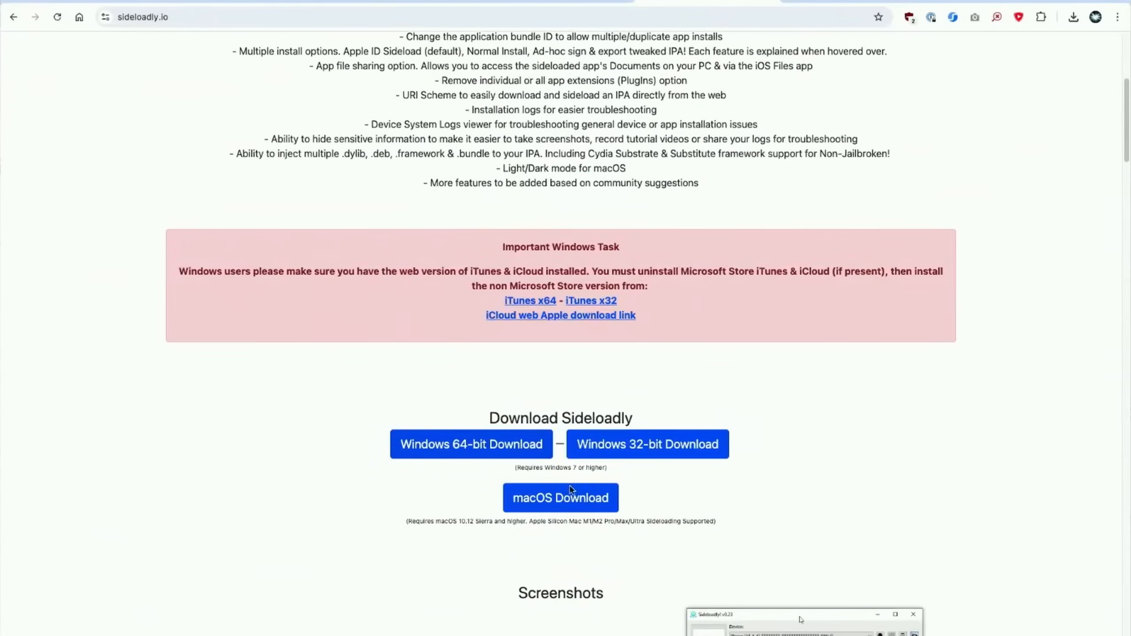
click(560, 497)
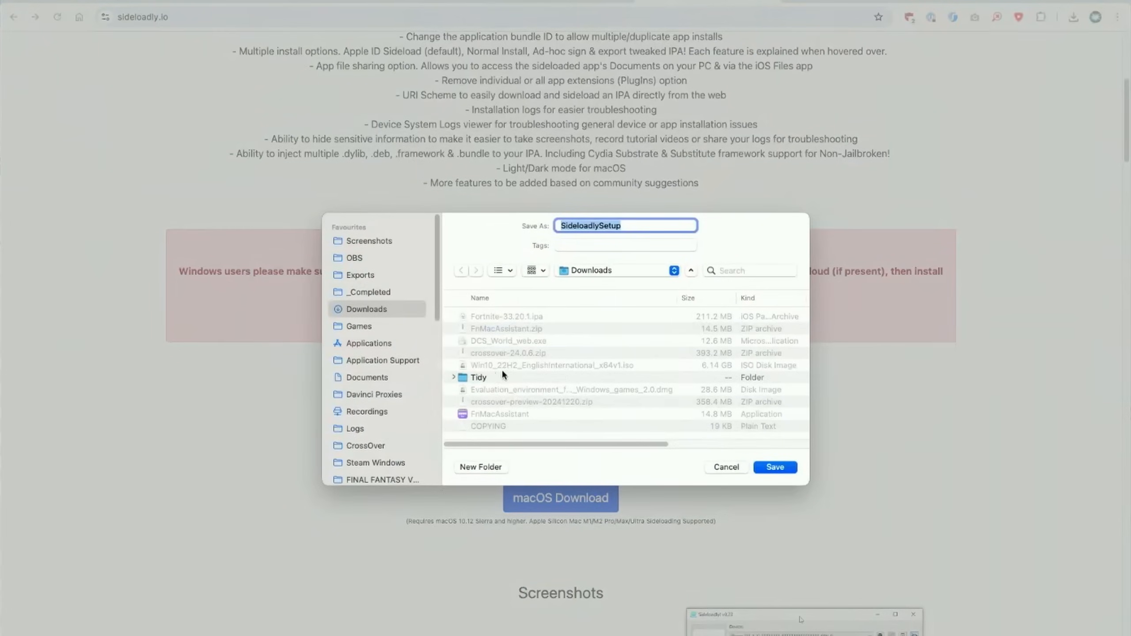
click(726, 467)
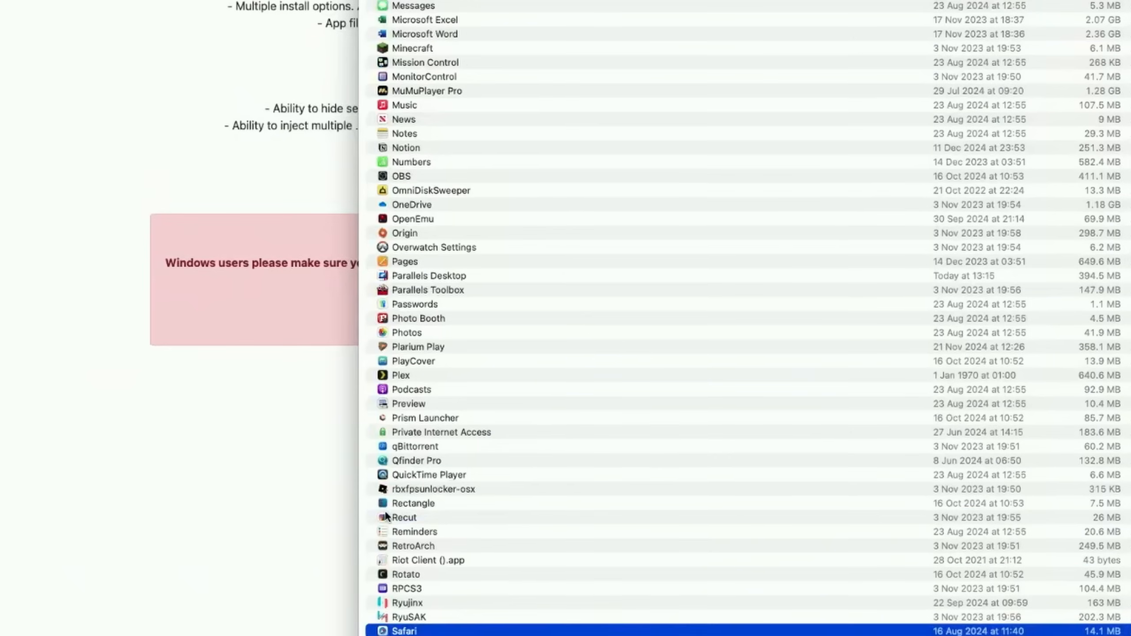
Attempt to open Sideloadly from Applications, then allow the blocked app in System Settings
right_click(404, 587)
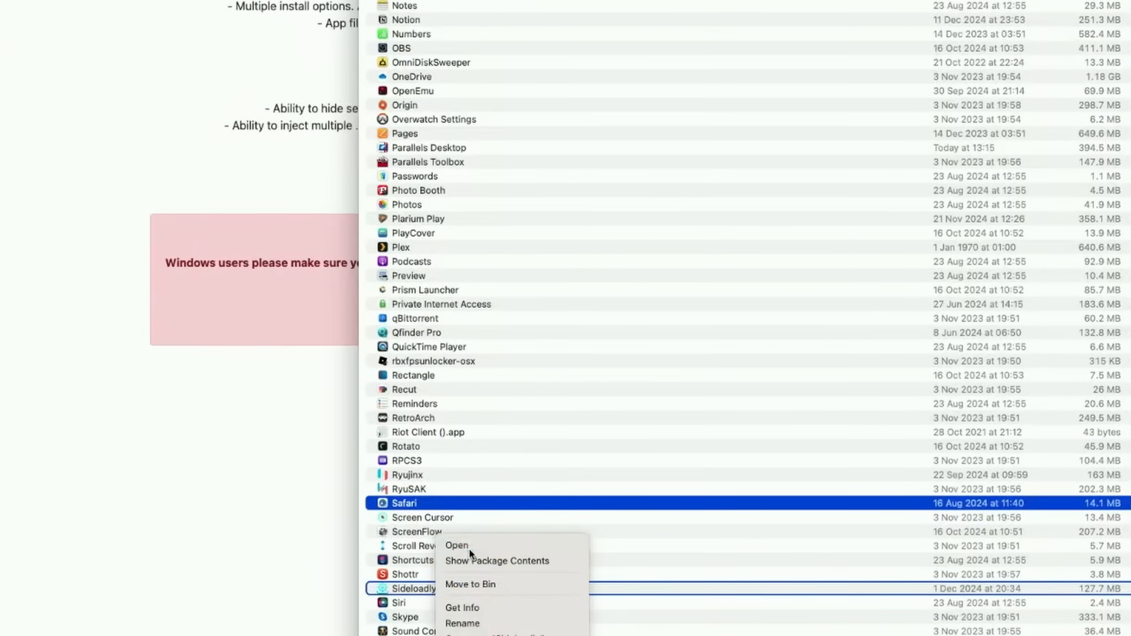
click(456, 544)
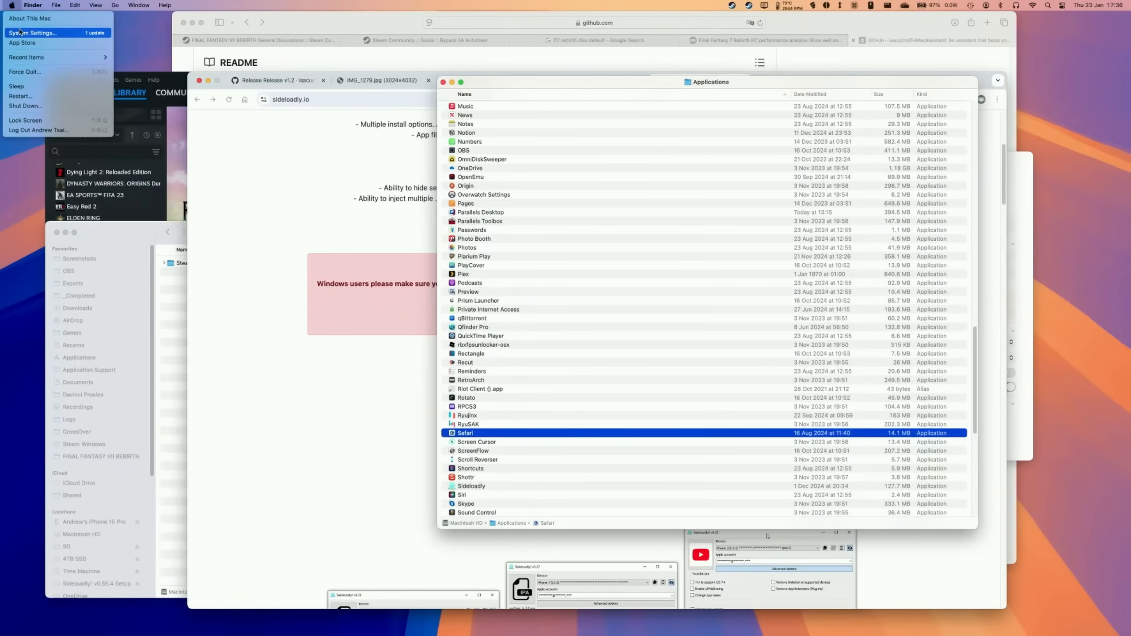
click(33, 33)
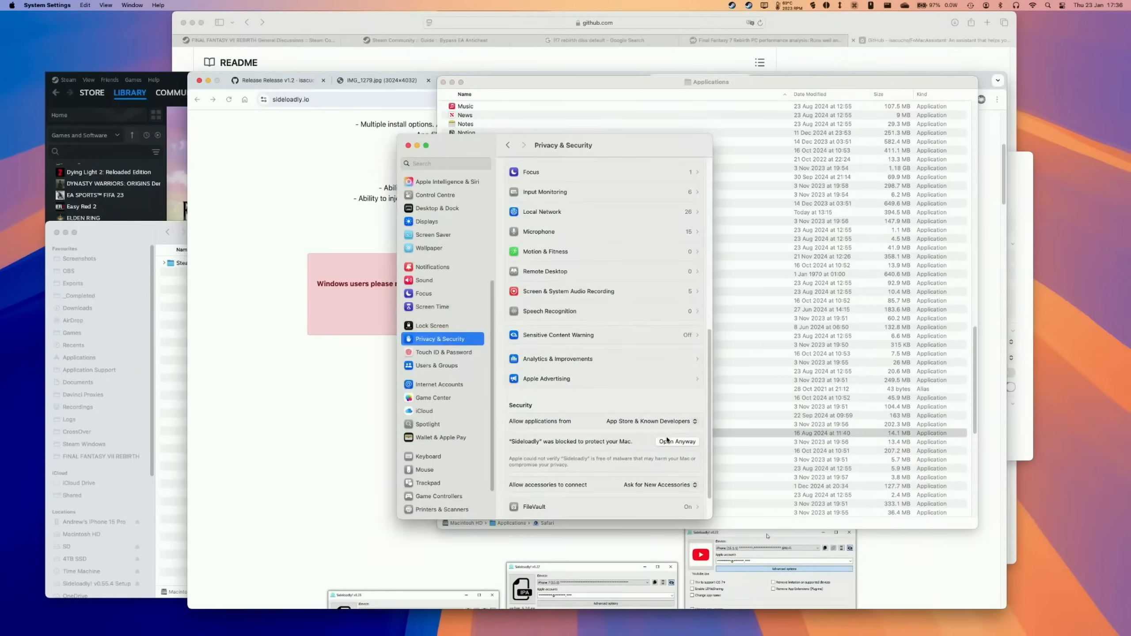
click(676, 442)
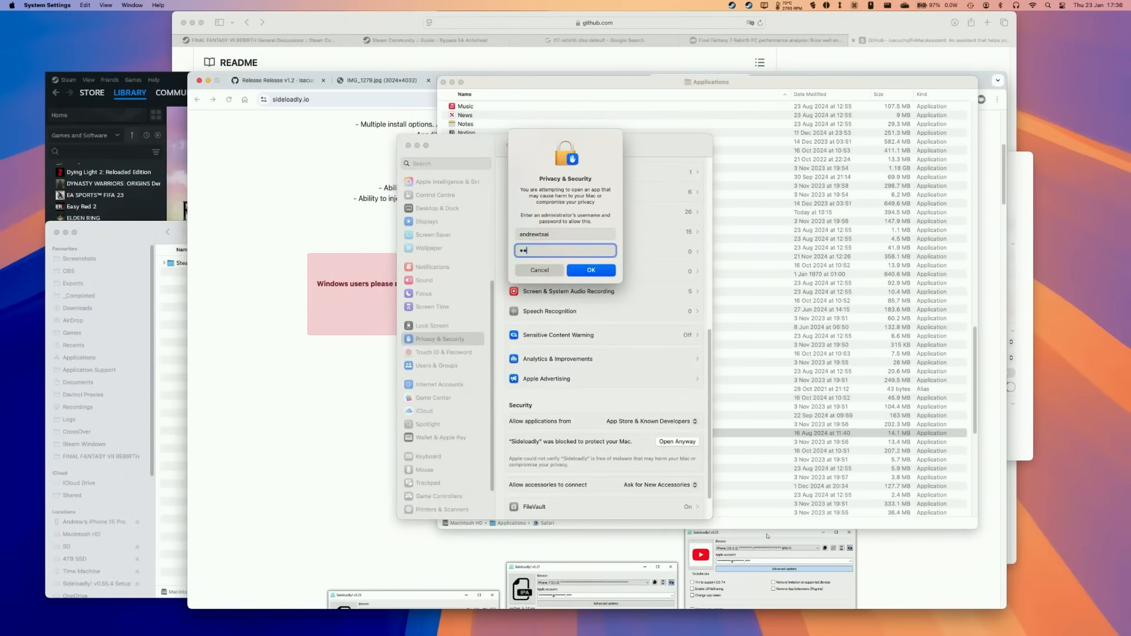
click(591, 269)
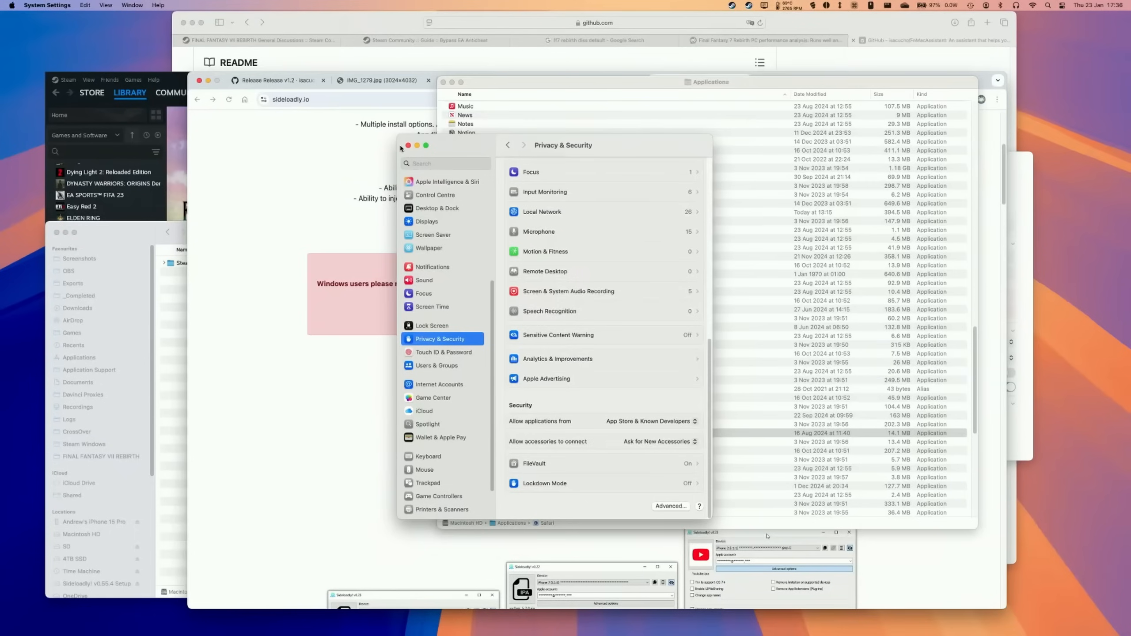
Open Sideloadly from the Applications folder via its context menu
right_click(374, 426)
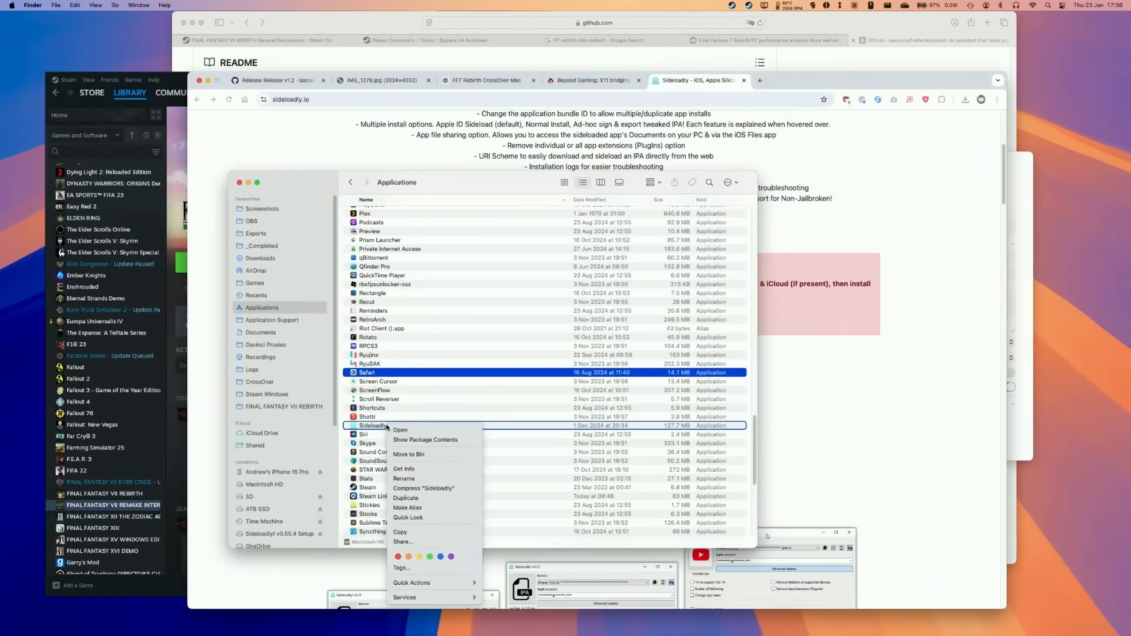
click(400, 430)
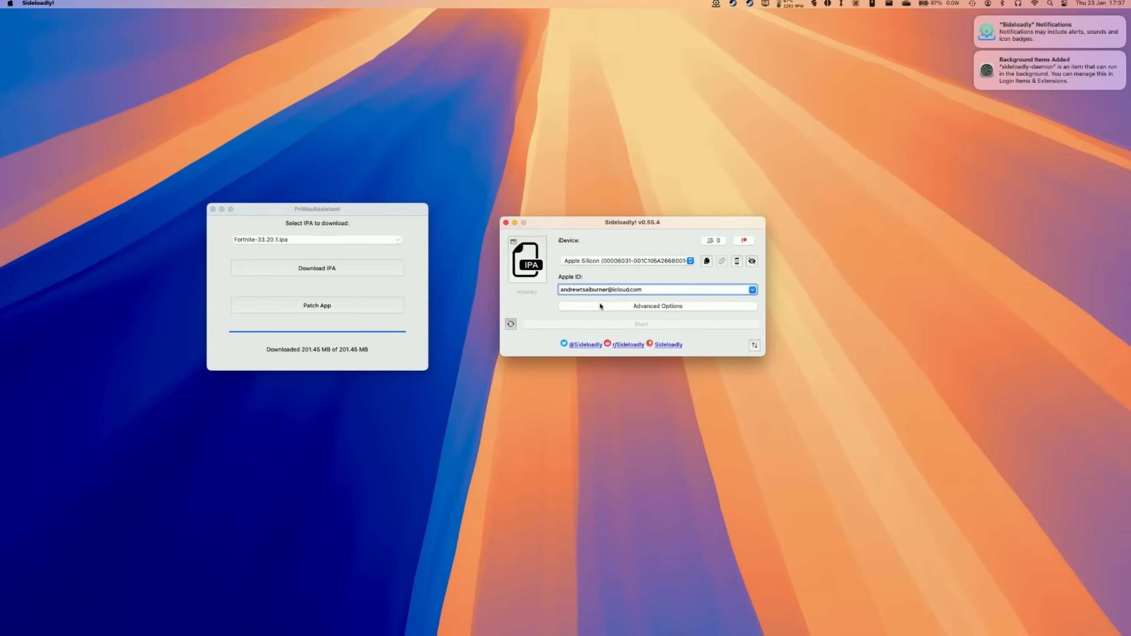
Load the Fortnite-33.20.1 IPA into Sideloadly and start sideloading it
click(657, 305)
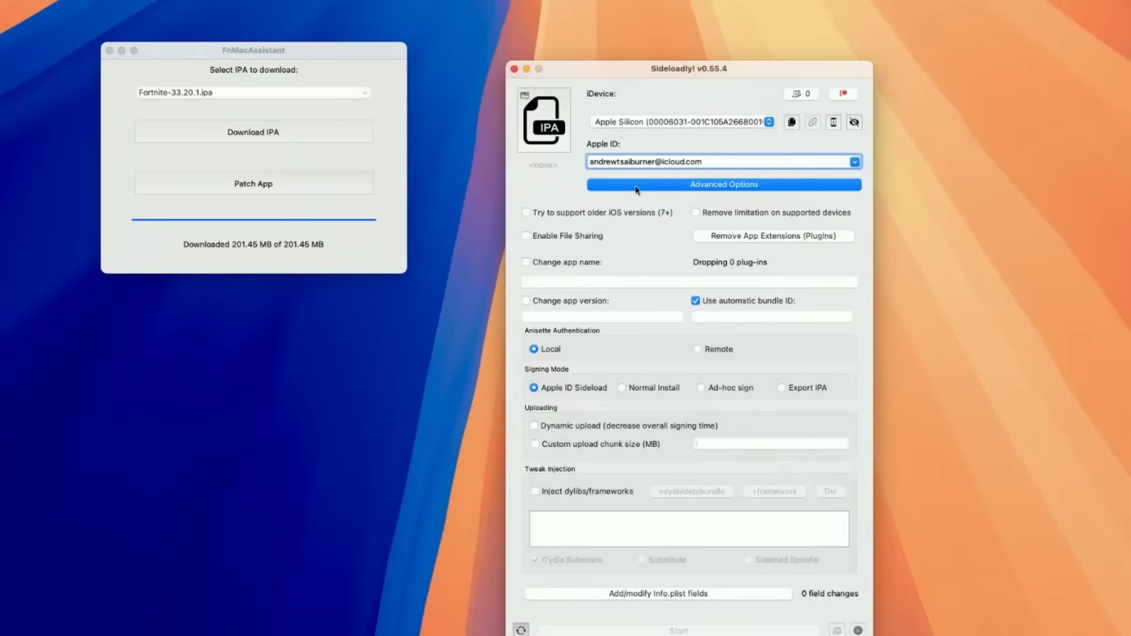
click(722, 185)
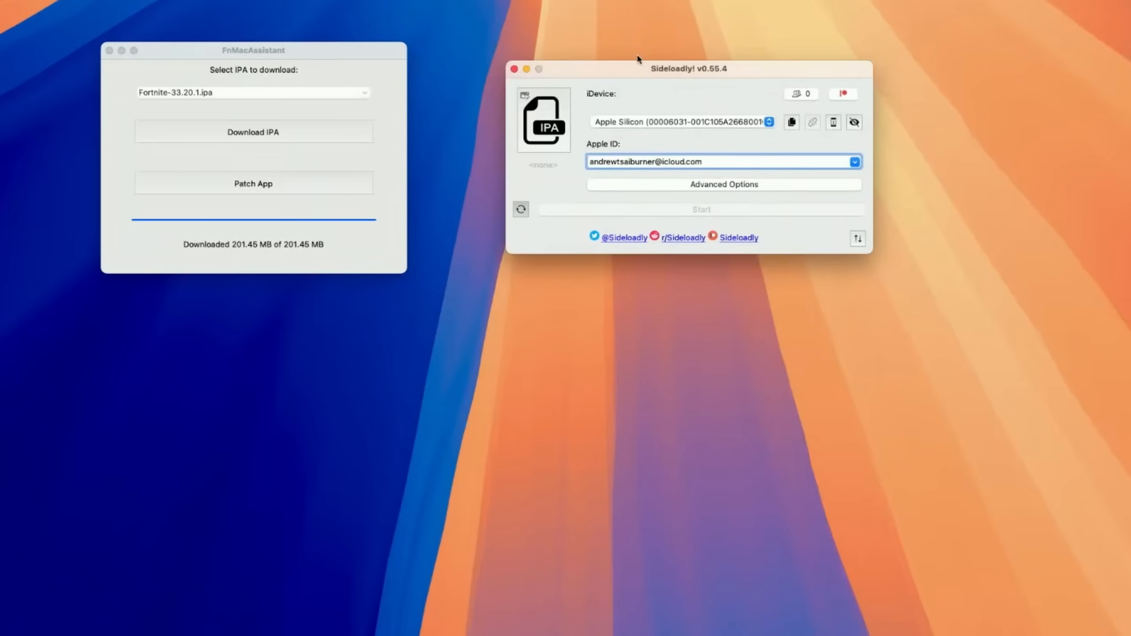
drag(638, 59, 624, 52)
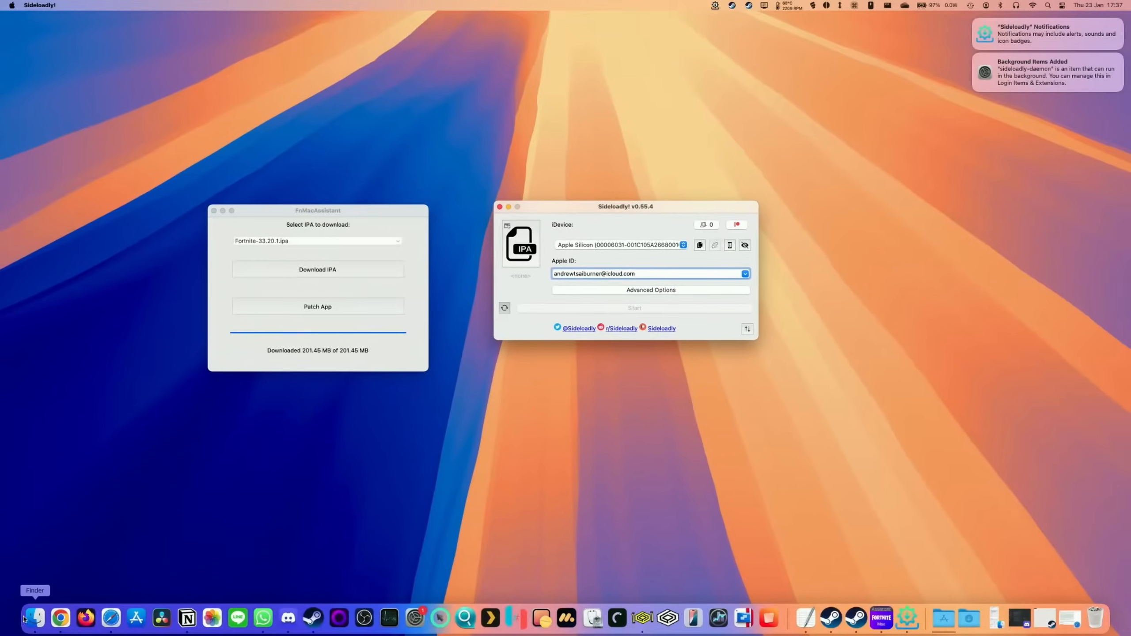
click(33, 619)
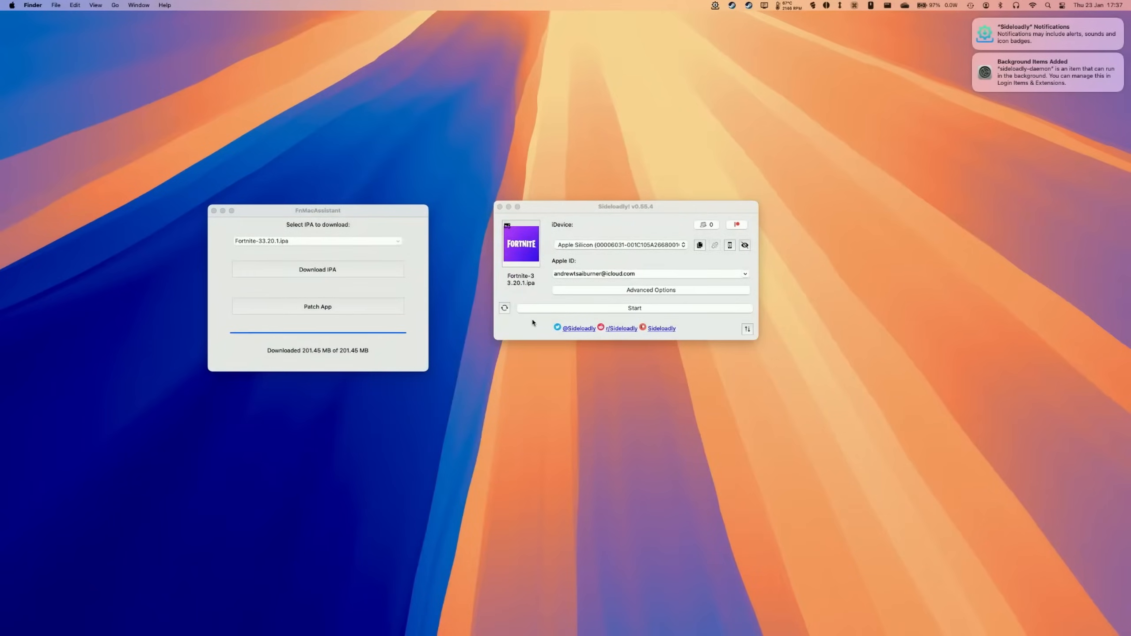
mouse_move(567, 332)
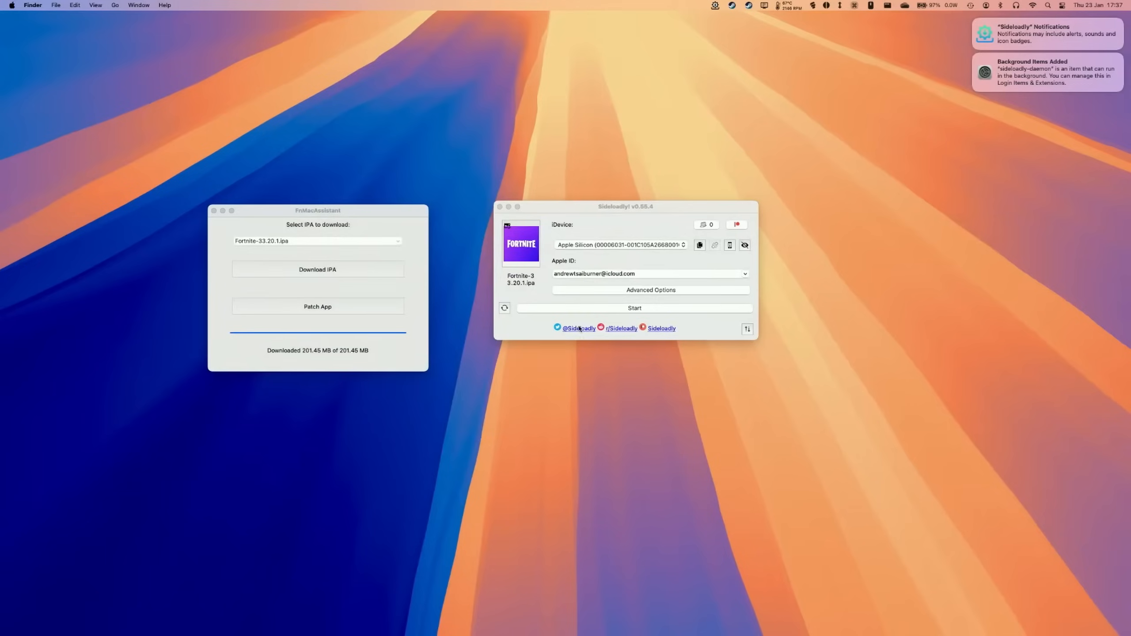
click(634, 308)
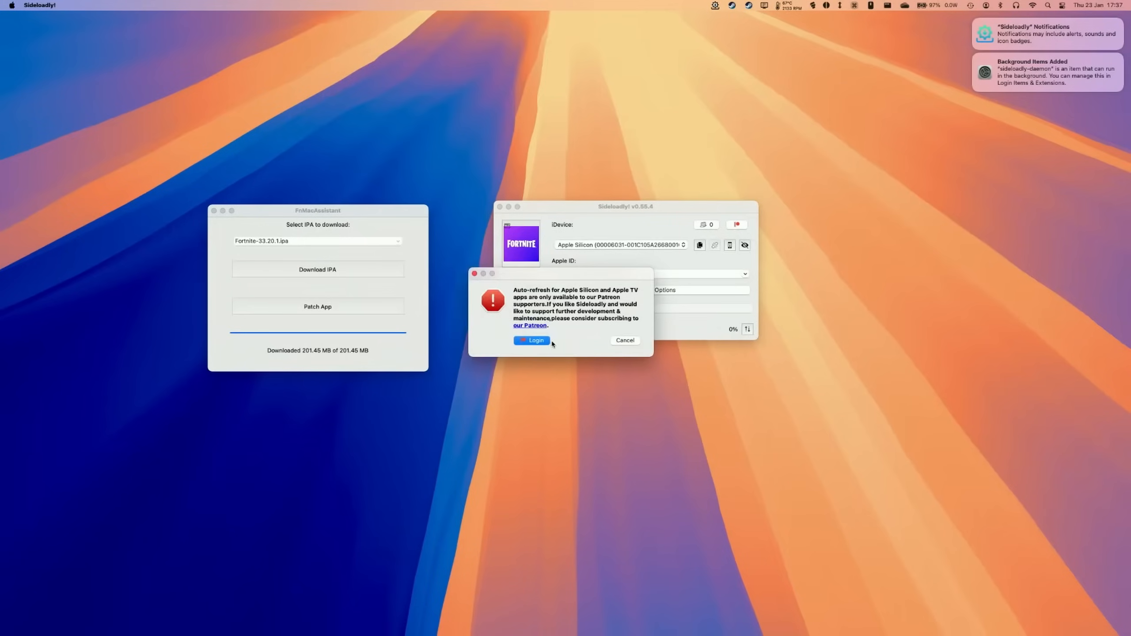
mouse_move(584, 340)
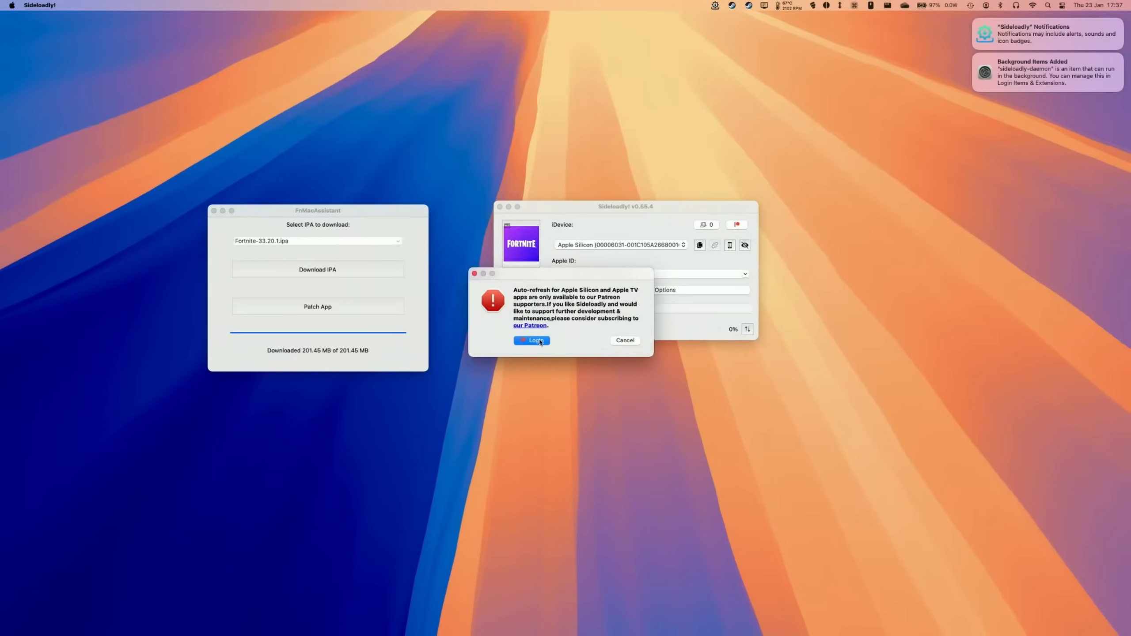
Continue past the Patreon notice and authenticate with the Apple ID password
click(531, 341)
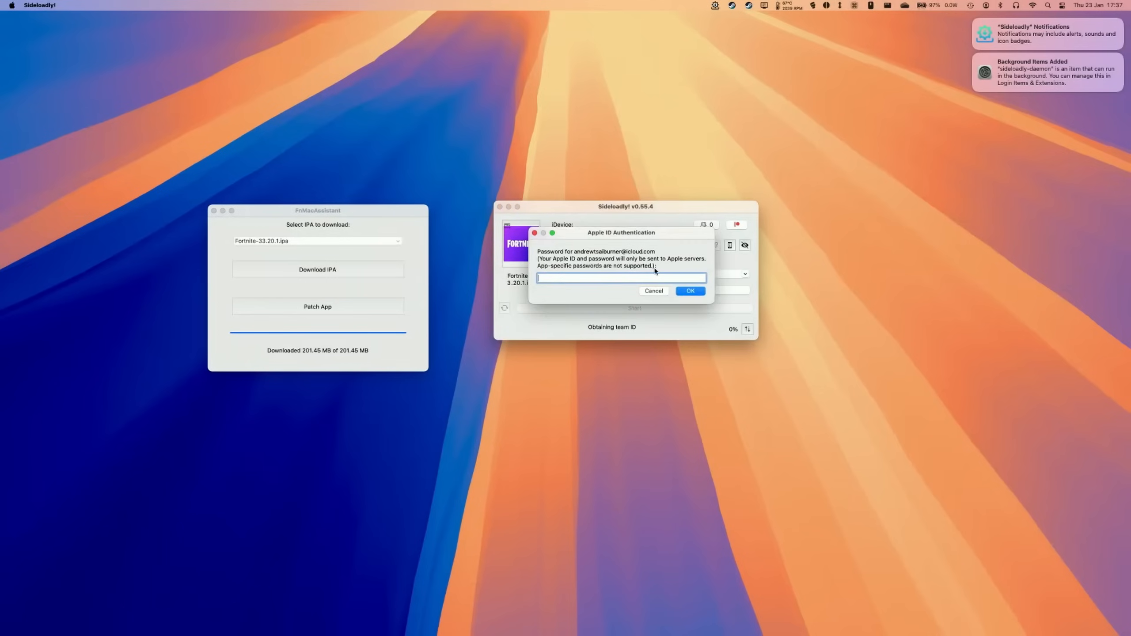
text(password)
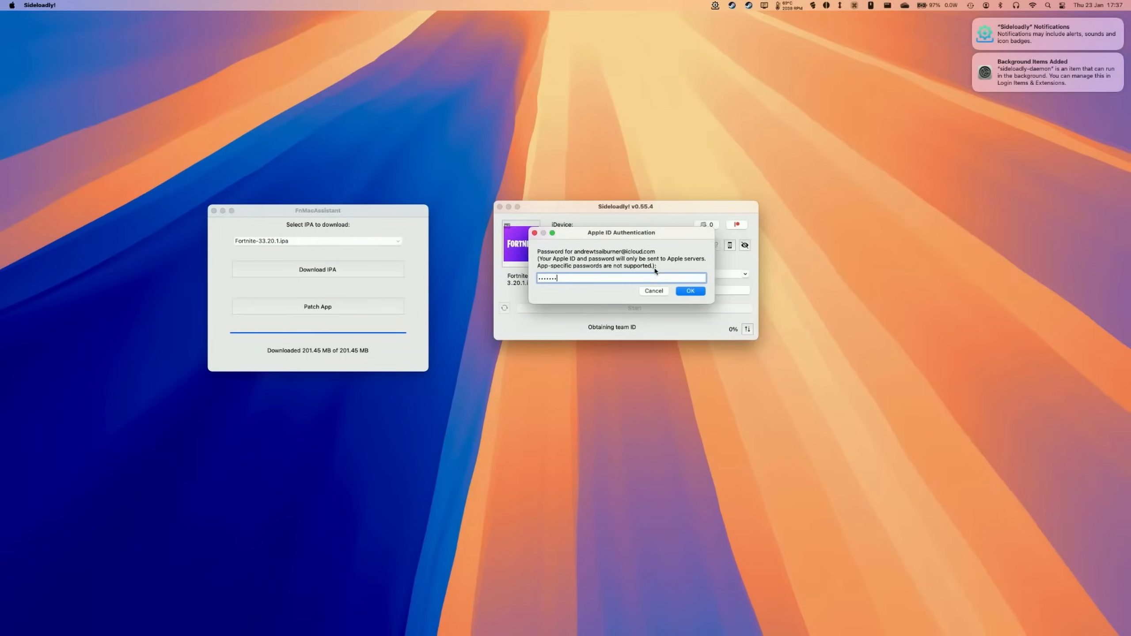
click(690, 291)
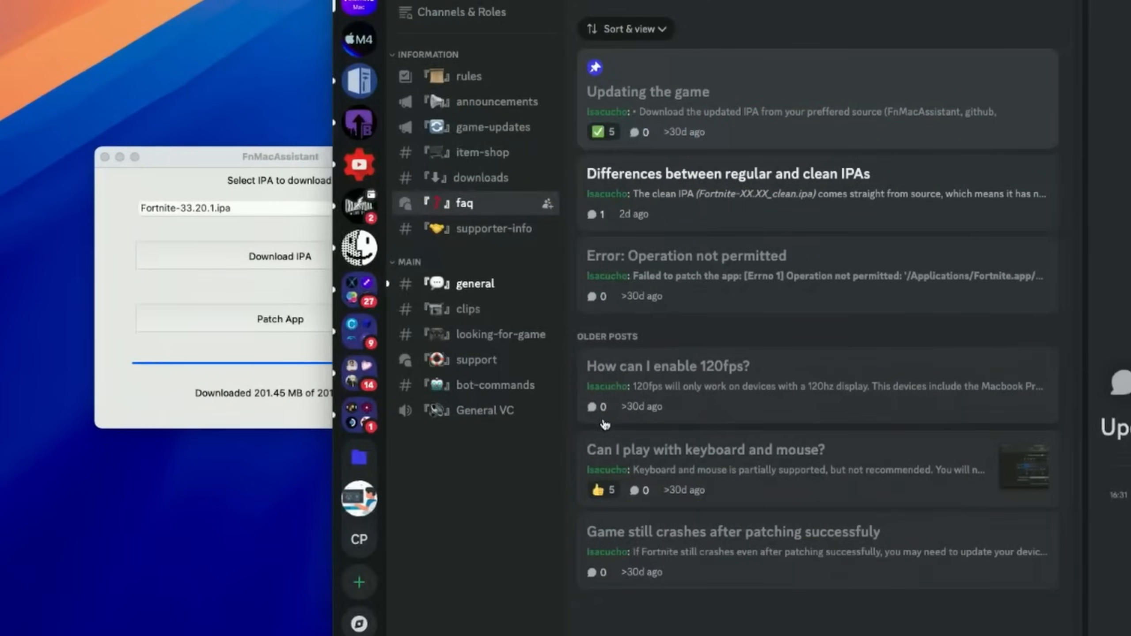
mouse_move(468, 308)
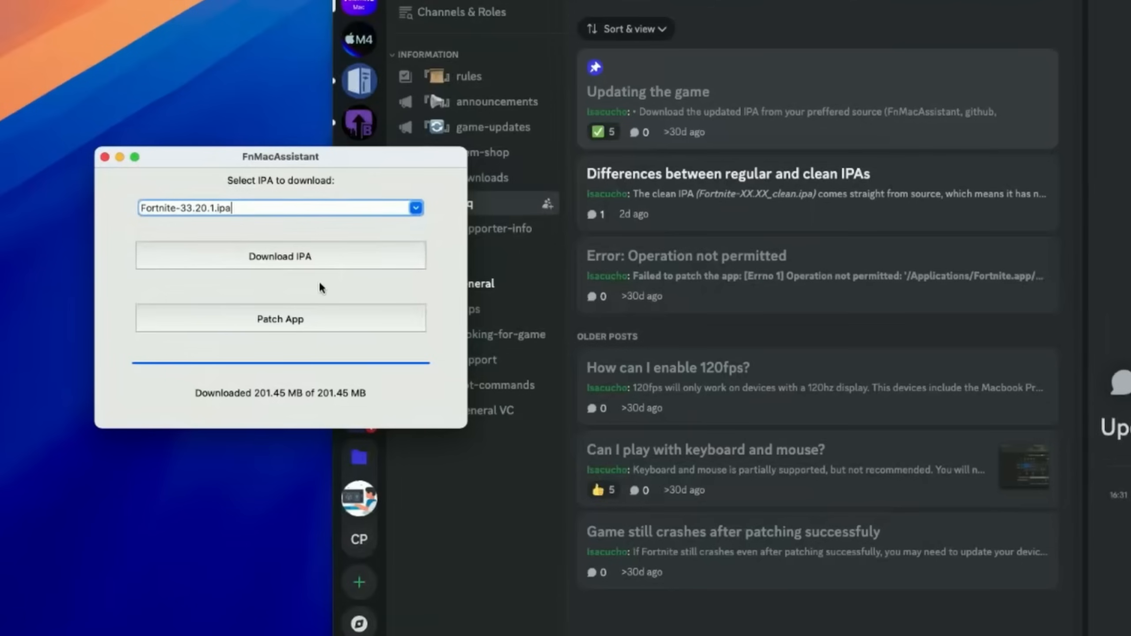
mouse_move(308, 319)
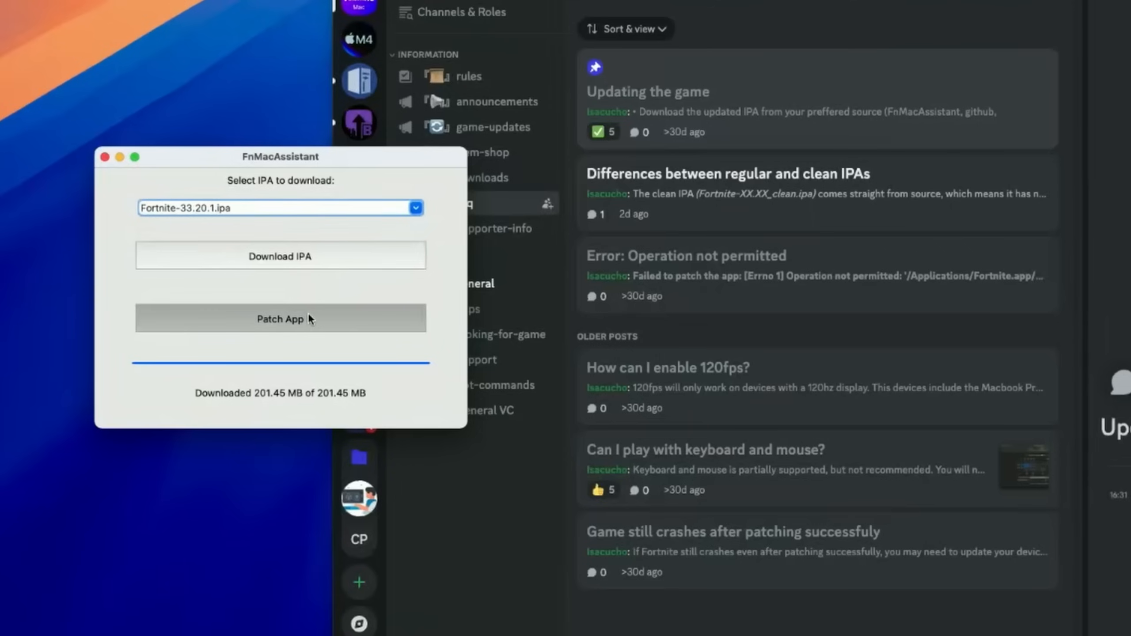
Attempt Patch App on the installed Fortnite and dismiss the 'Failed to patch the app' alert
click(280, 319)
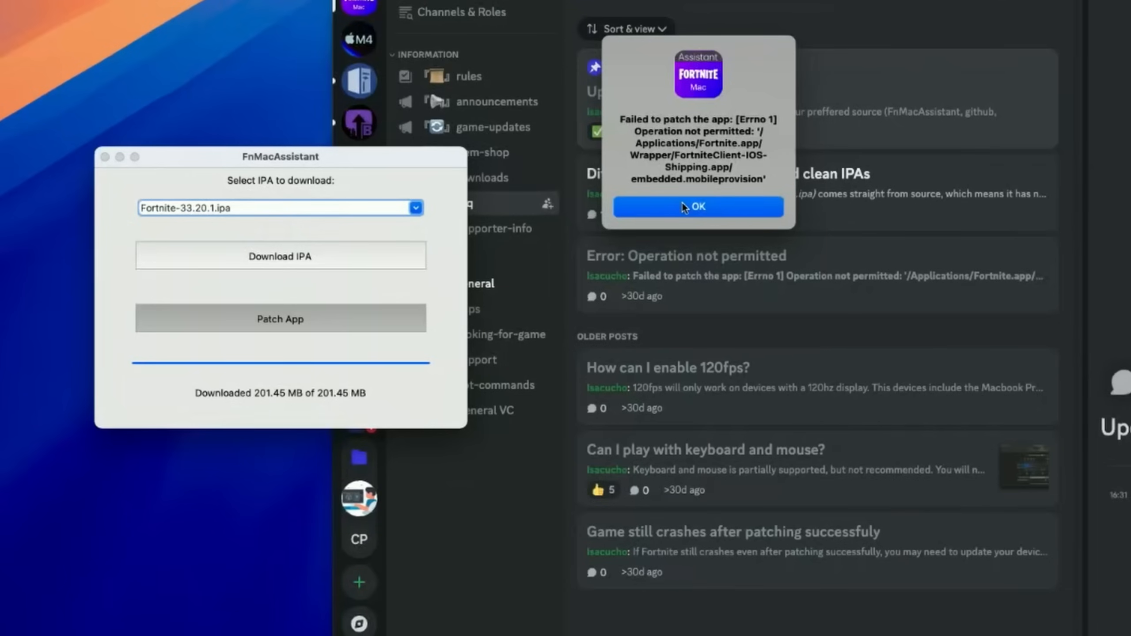
click(697, 206)
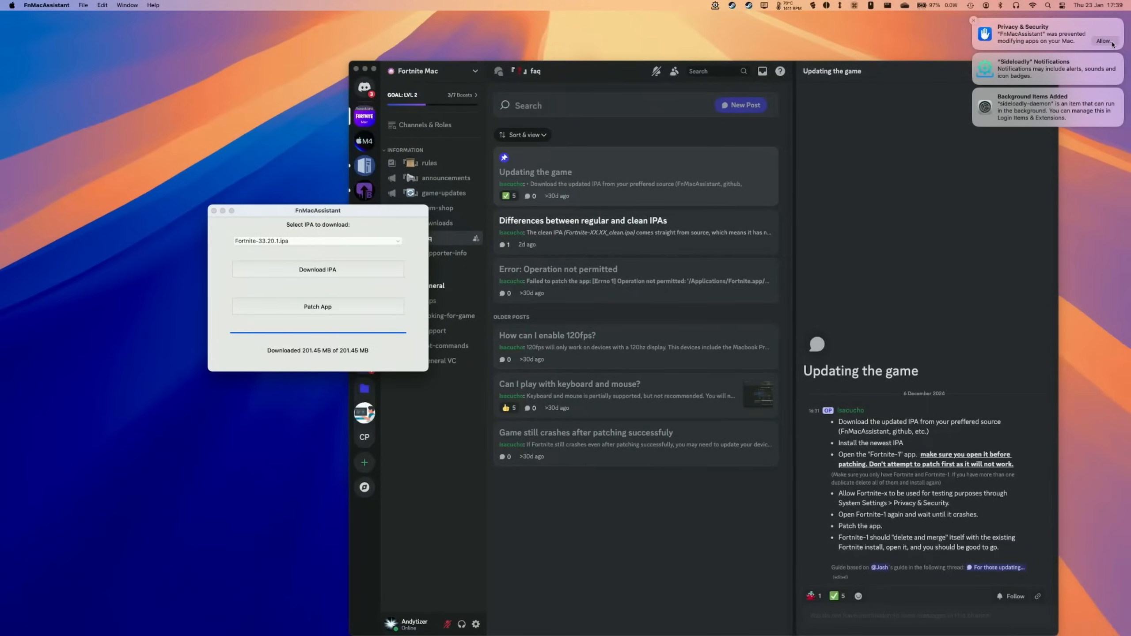
Enable FnMacAssistant under App Management, authorise with the admin password, and close System Settings
click(1103, 41)
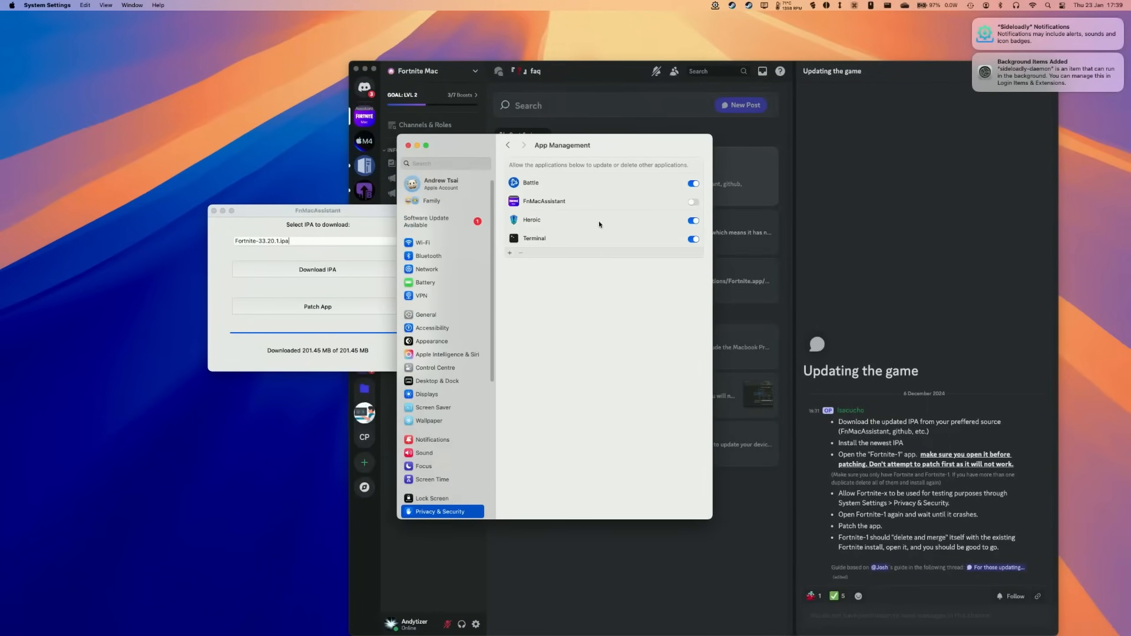
click(691, 201)
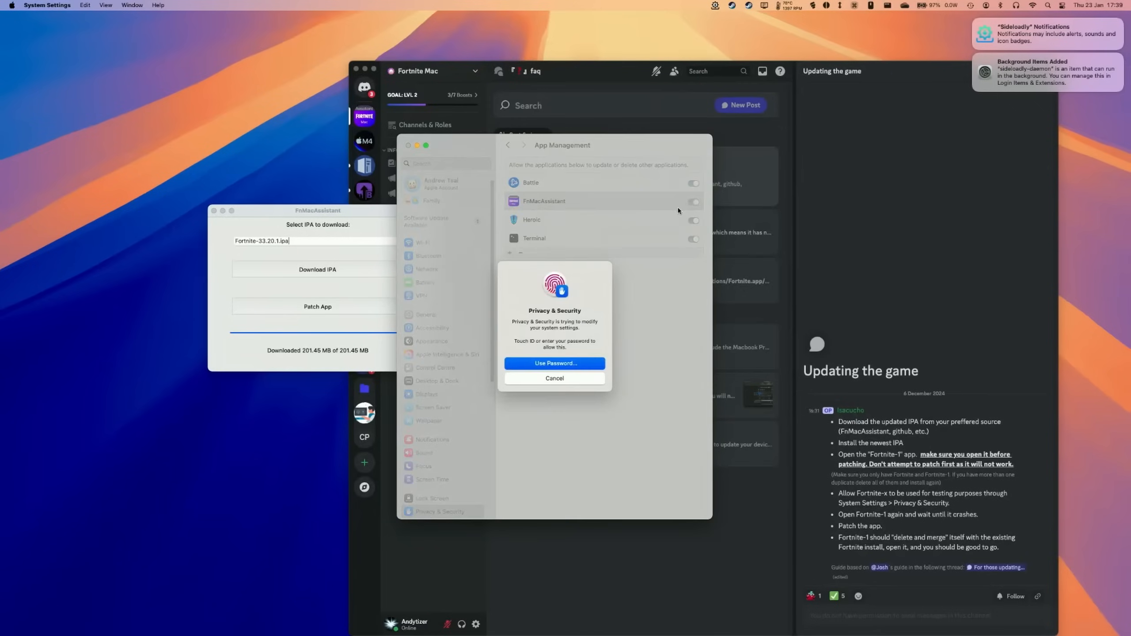
click(554, 363)
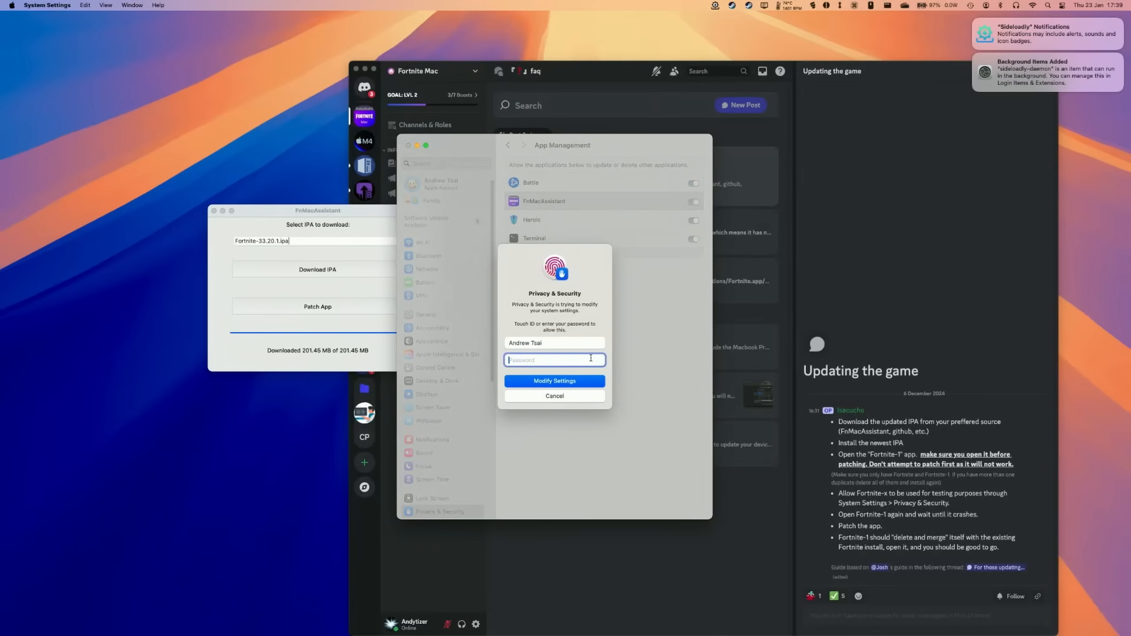
click(554, 381)
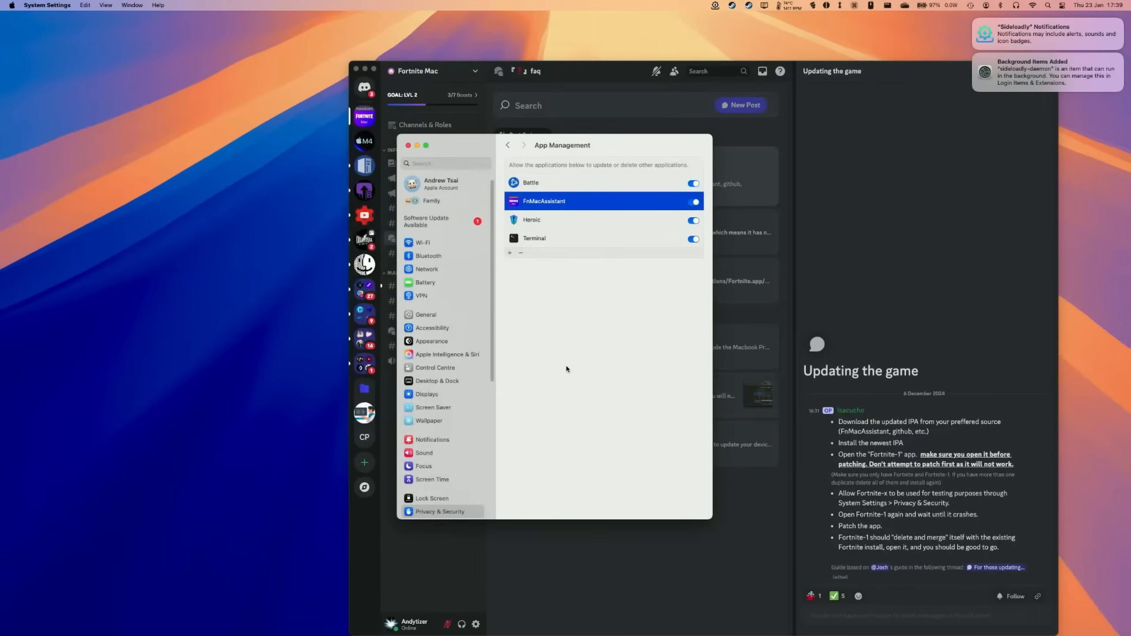
click(407, 145)
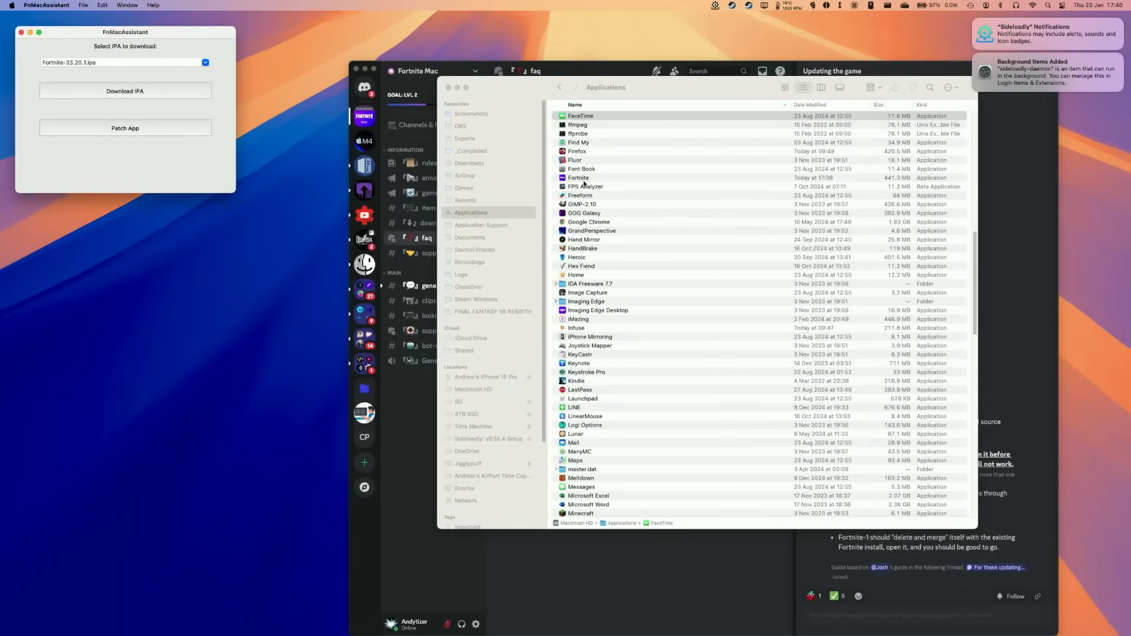
Launch Fortnite from the Applications folder until it reaches the LOGIN WITH EPIC GAMES screen
click(580, 116)
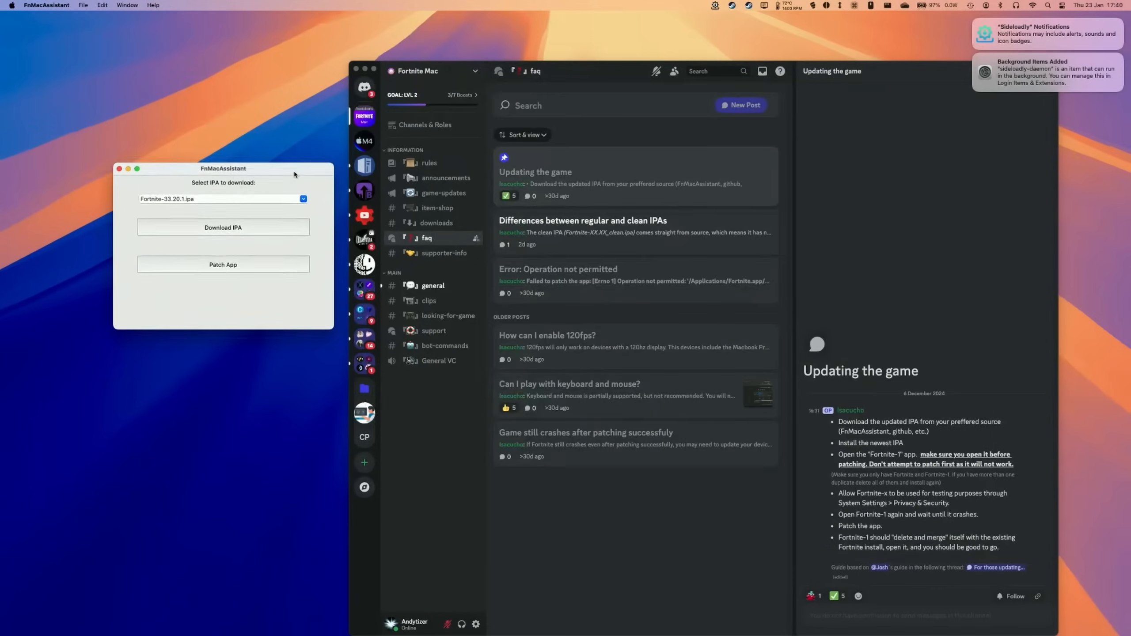
click(223, 265)
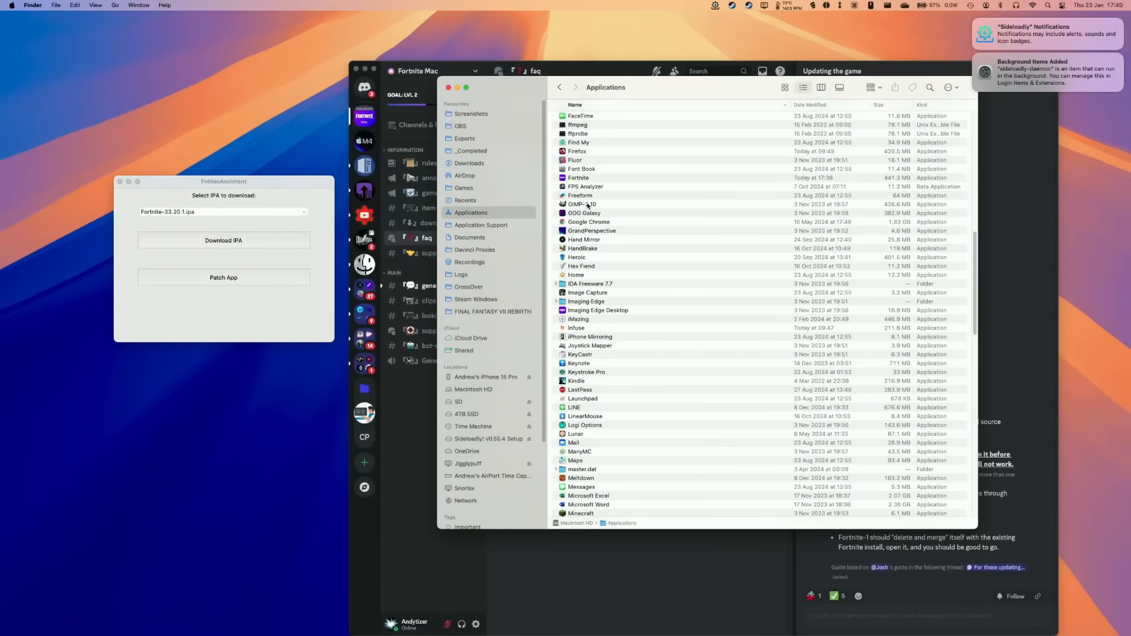
click(578, 178)
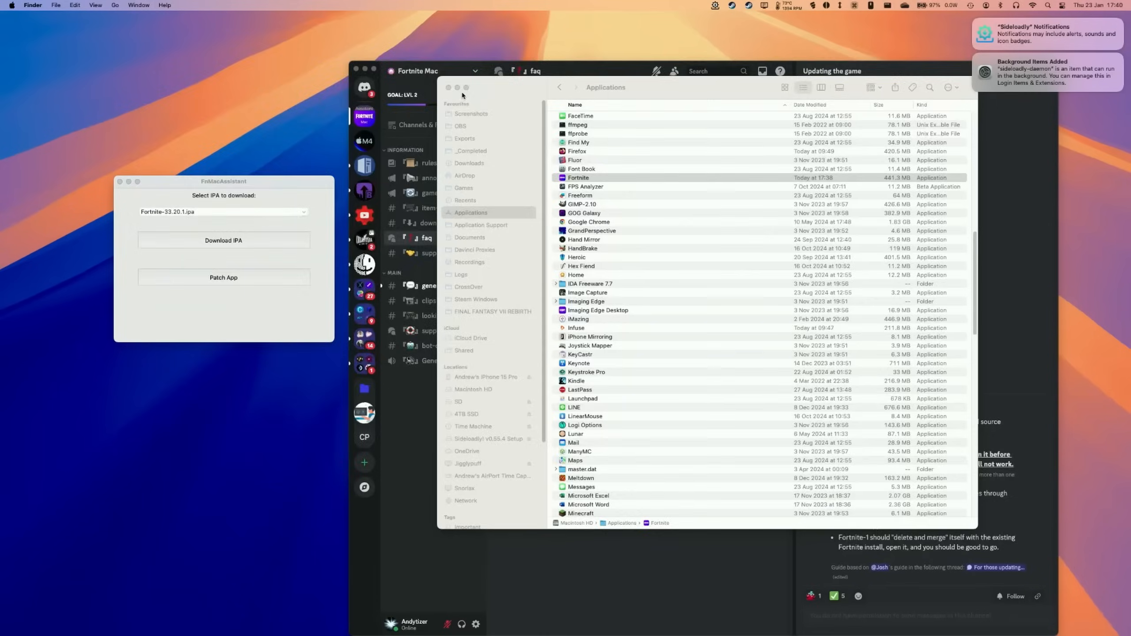
double_click(579, 178)
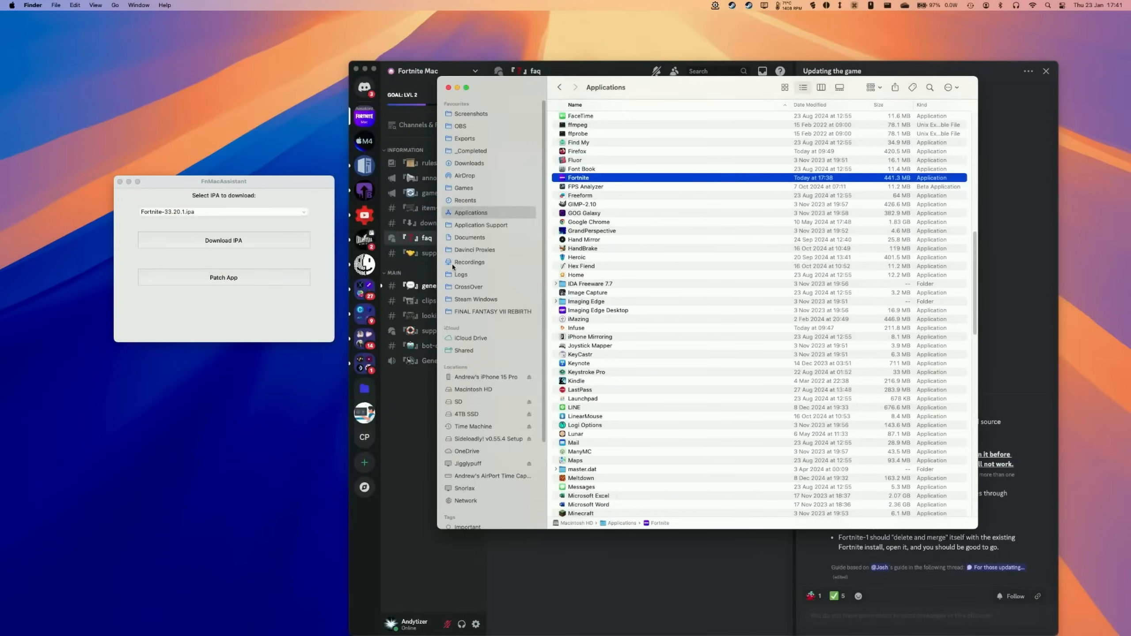
double_click(578, 178)
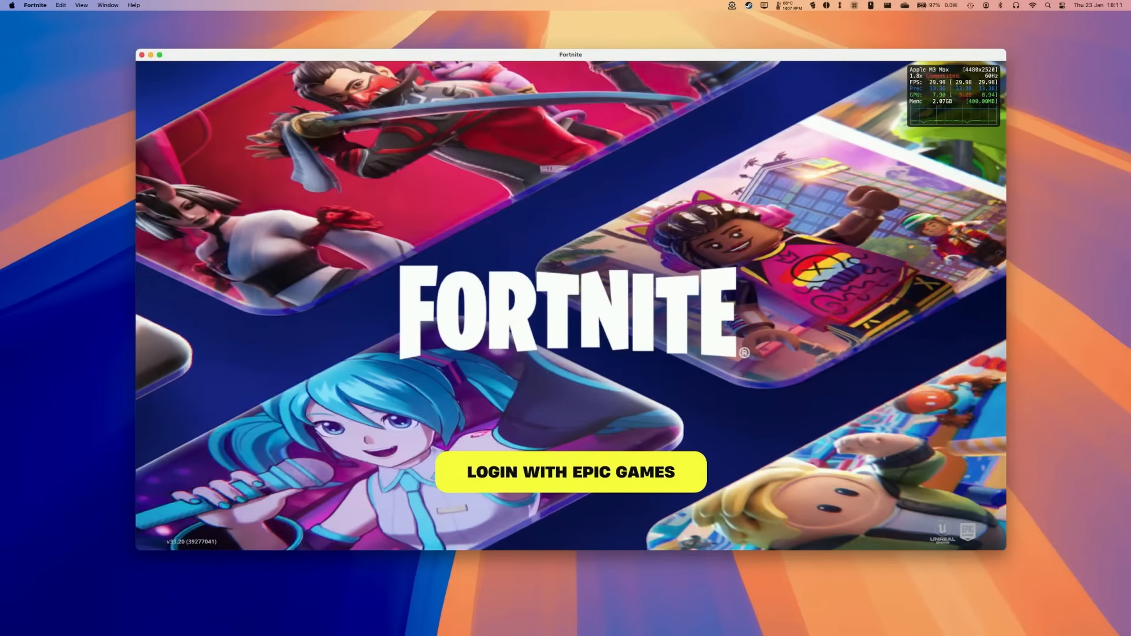
Choose LOGIN WITH EPIC GAMES, bringing up the epicgames.com sign-in permission prompt
click(570, 472)
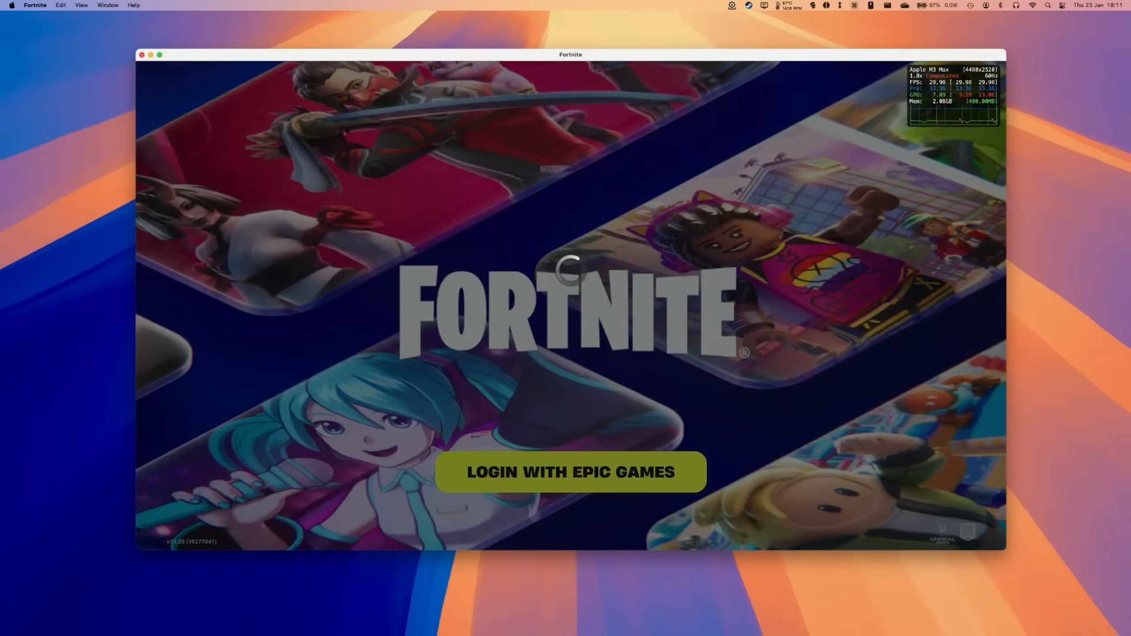
click(569, 472)
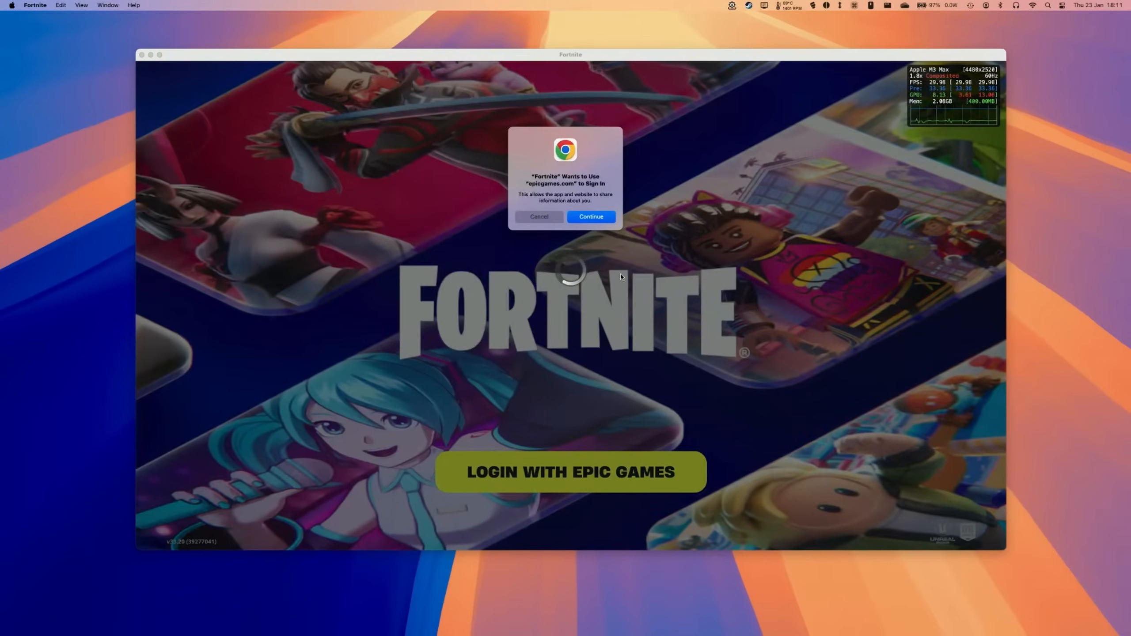